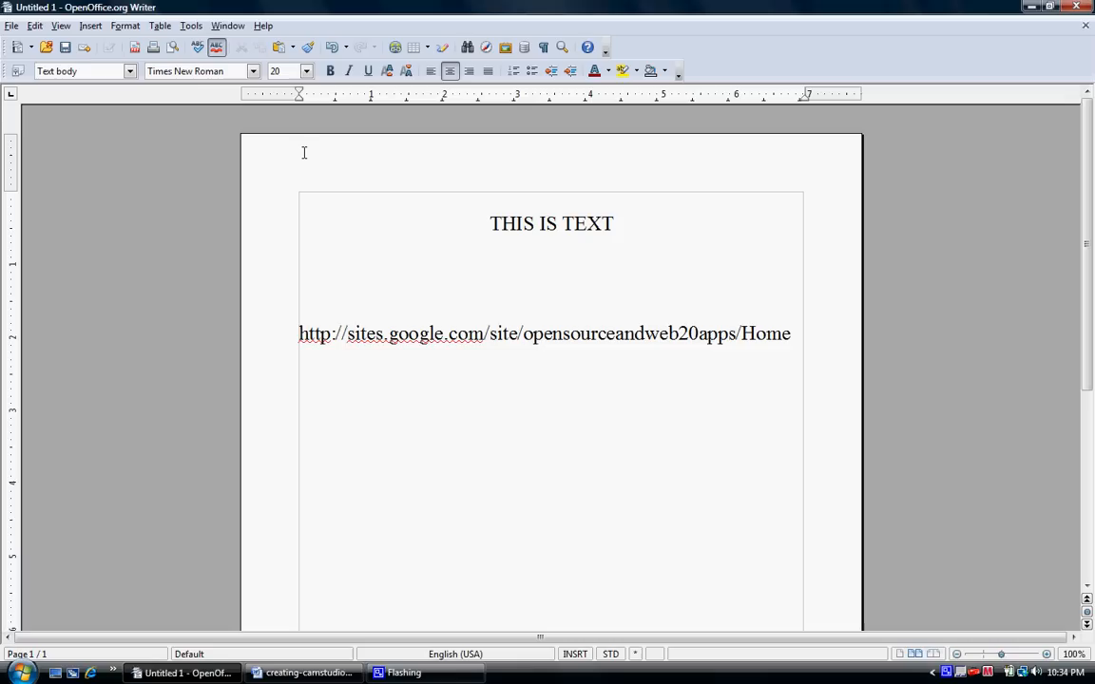
# Place the insertion point at the end of the THIS IS TEXT heading.
pyautogui.click(614, 224)
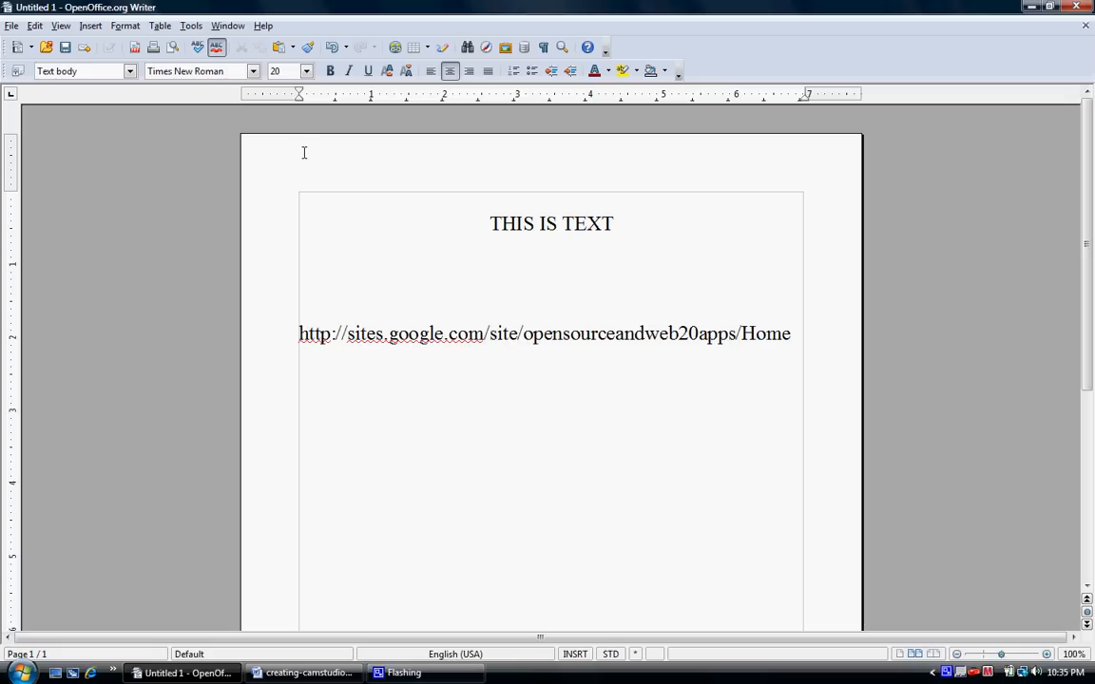
pyautogui.click(616, 224)
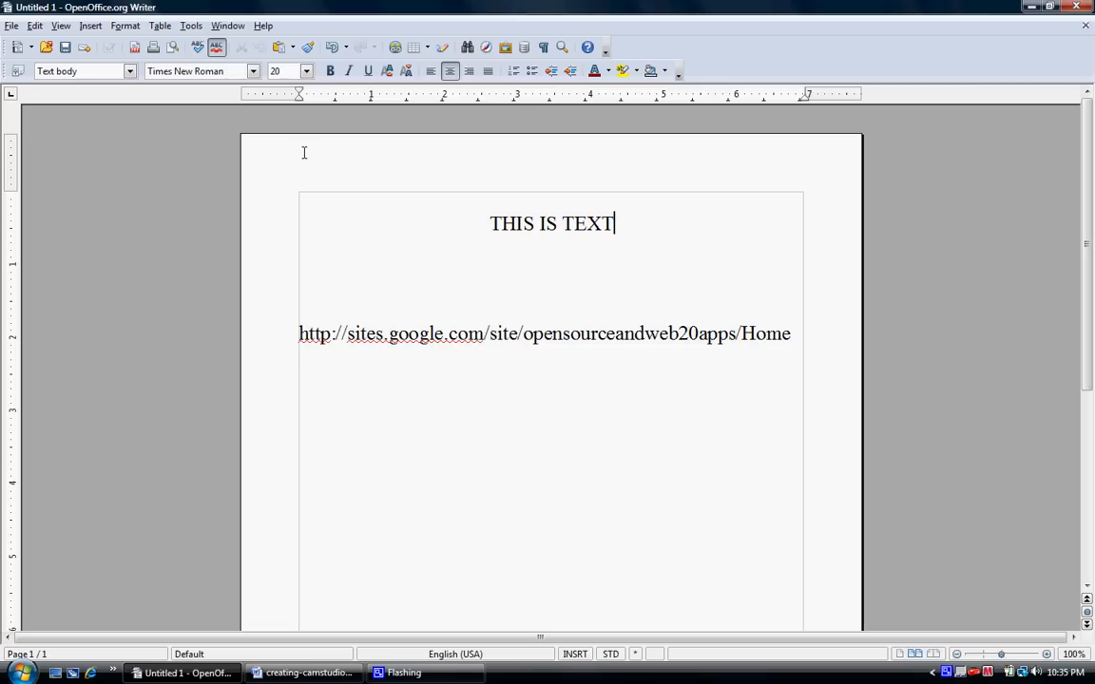
pyautogui.moveTo(768, 194)
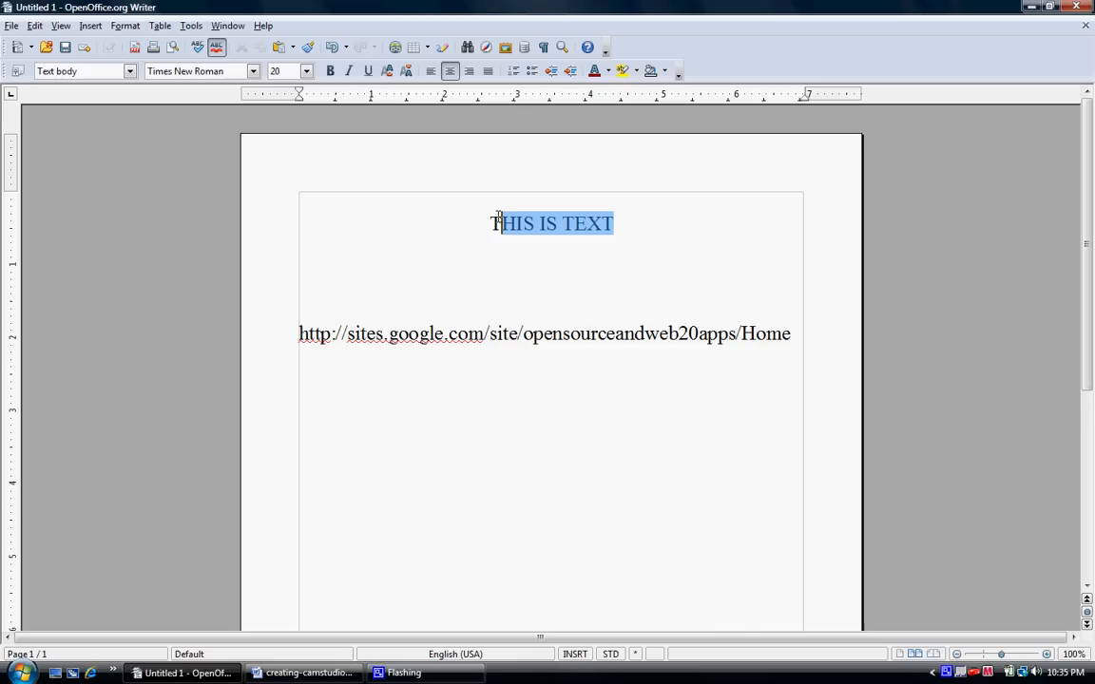
pyautogui.click(616, 225)
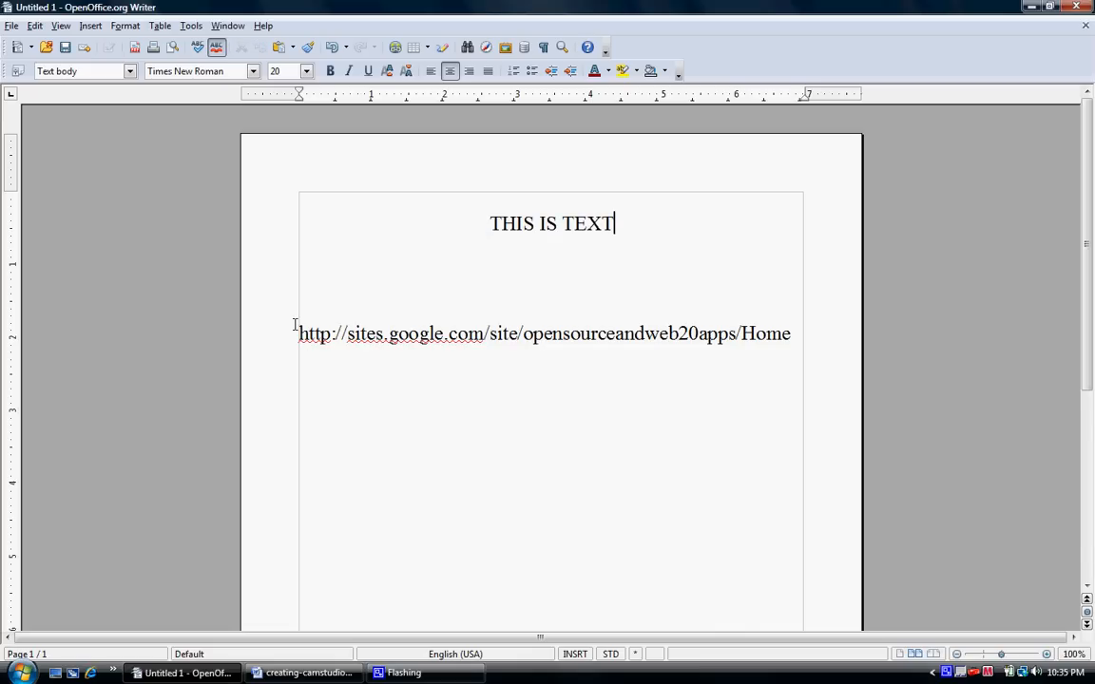
pyautogui.moveTo(784, 327)
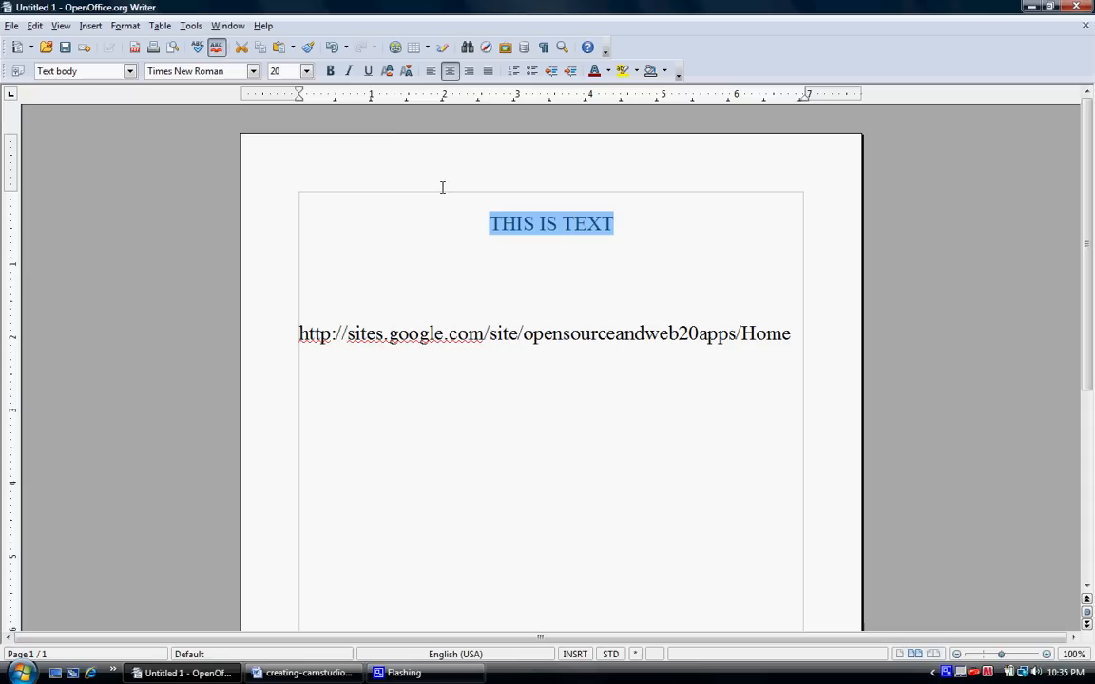
pyautogui.moveTo(395, 118)
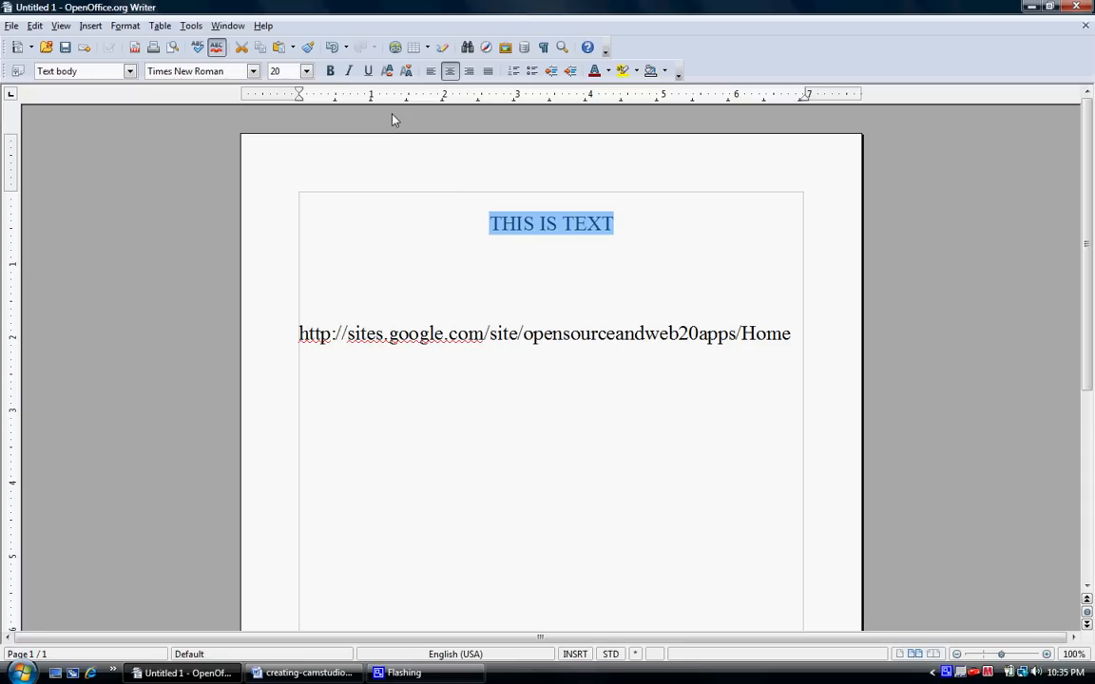
pyautogui.moveTo(369, 70)
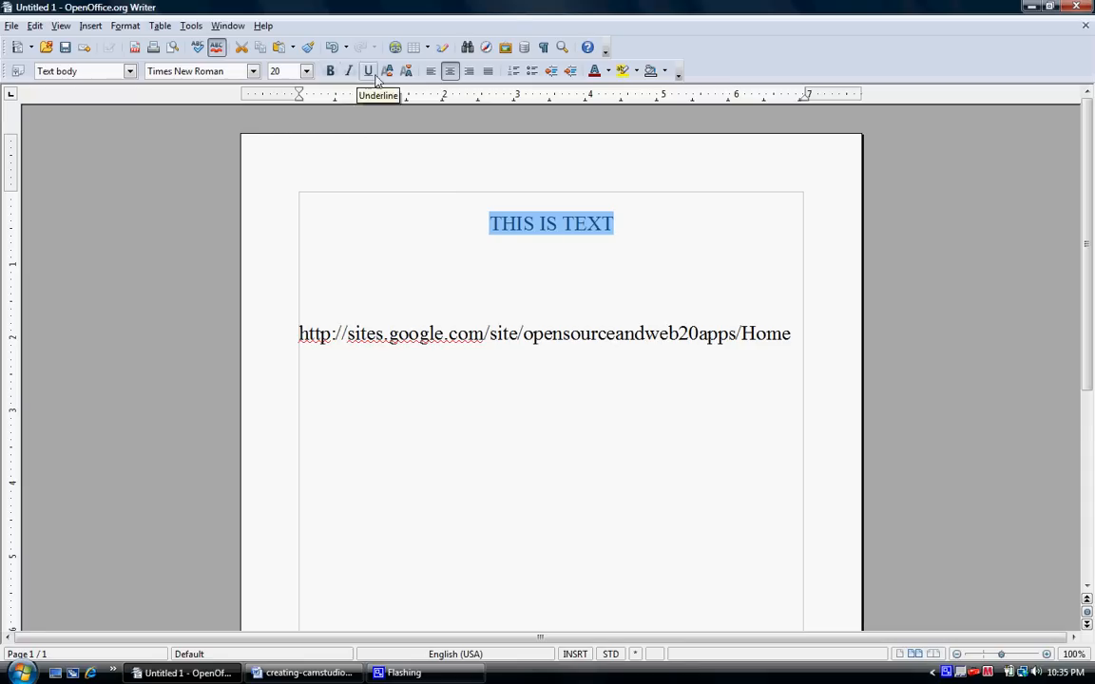
pyautogui.moveTo(330, 71)
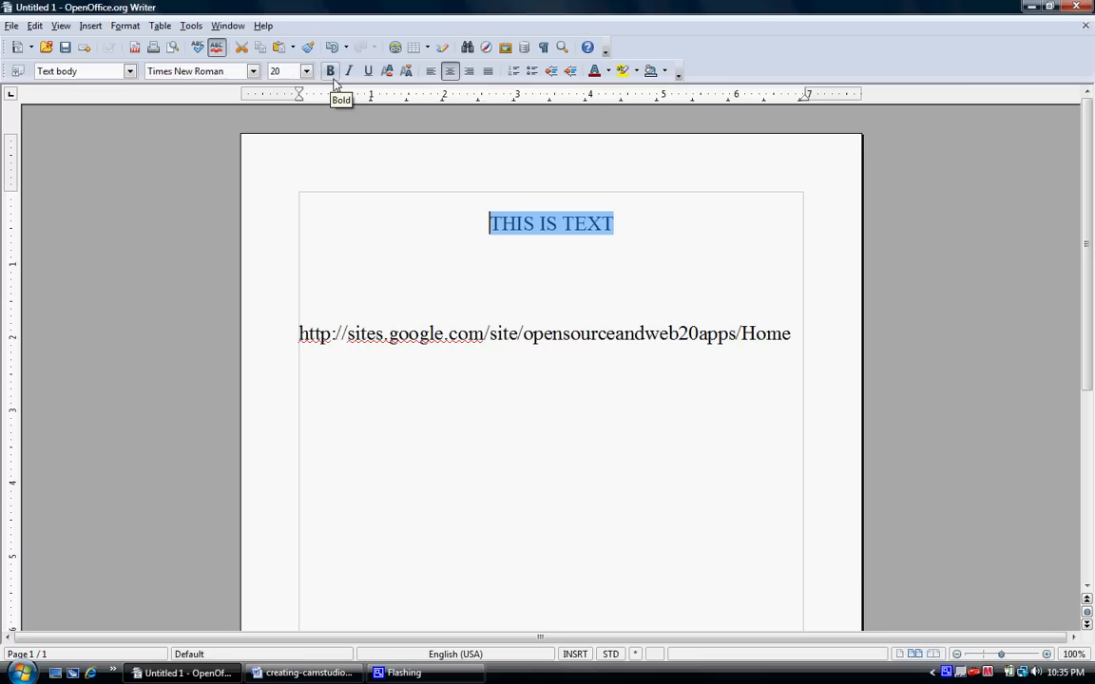
pyautogui.moveTo(388, 70)
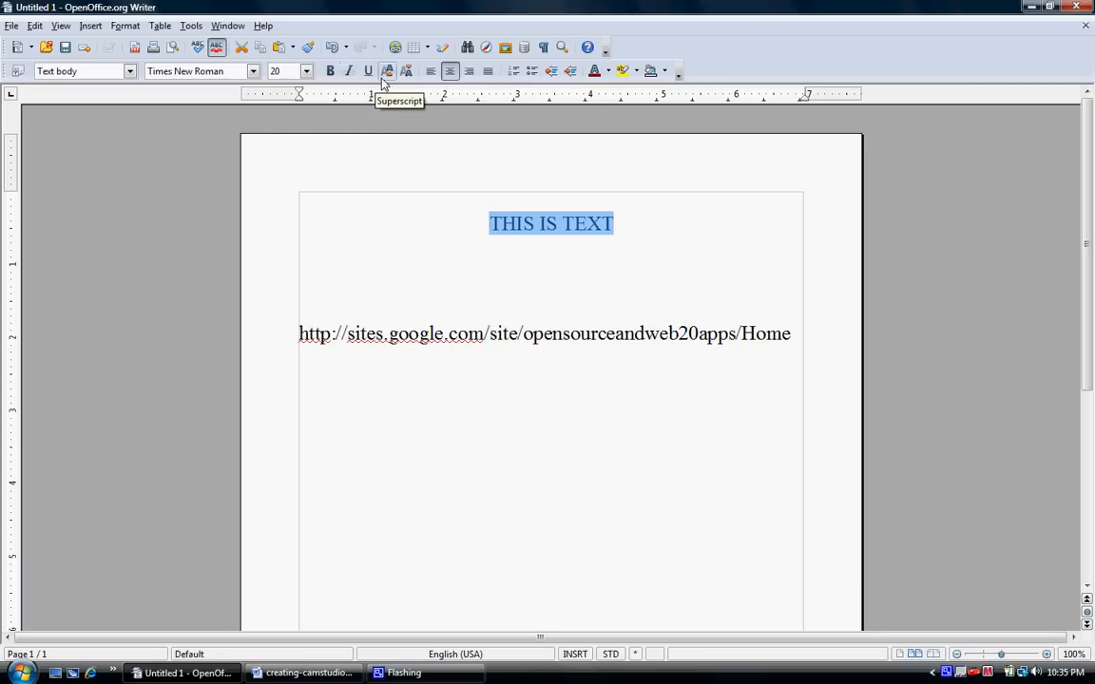
pyautogui.moveTo(350, 70)
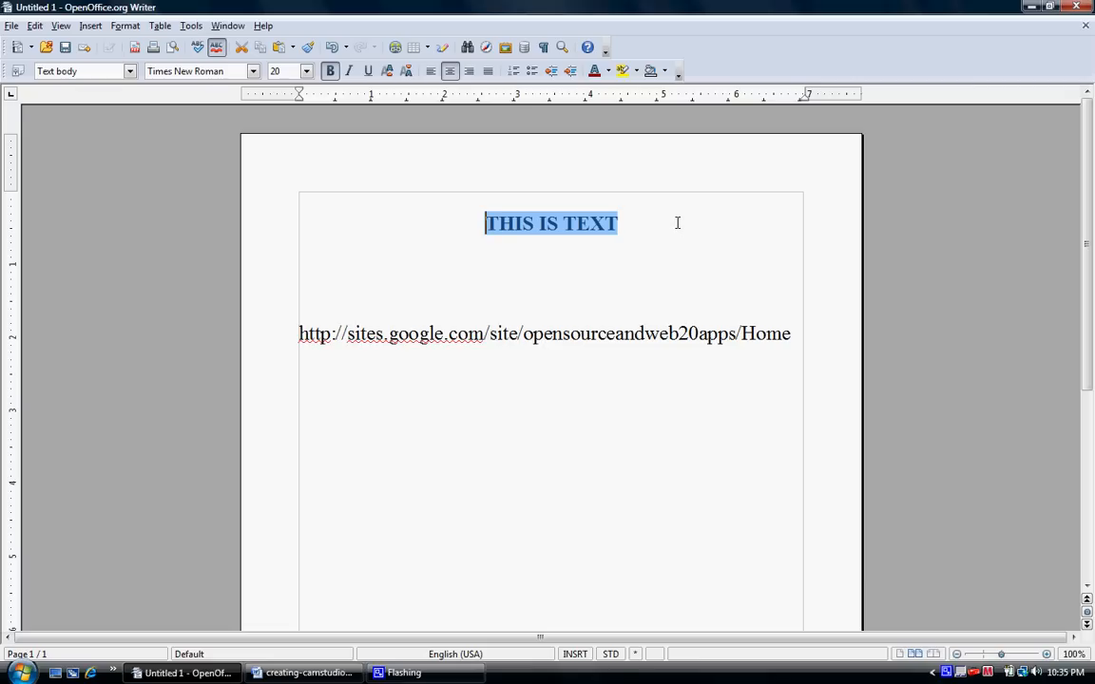
pyautogui.write('f')
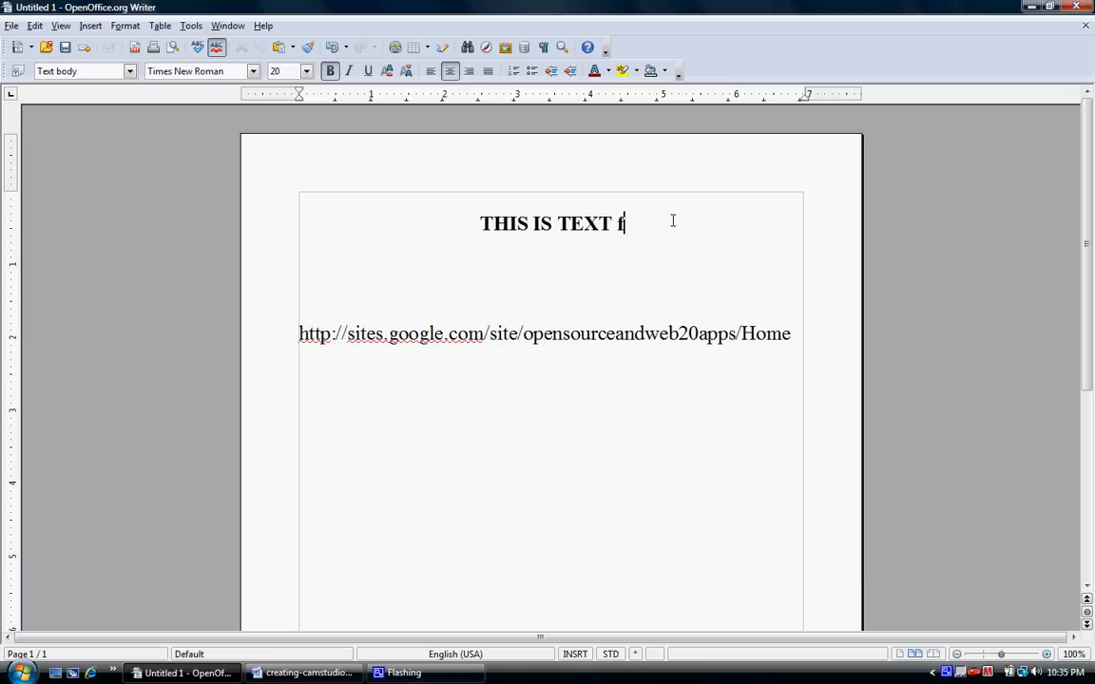
pyautogui.write('aefa')
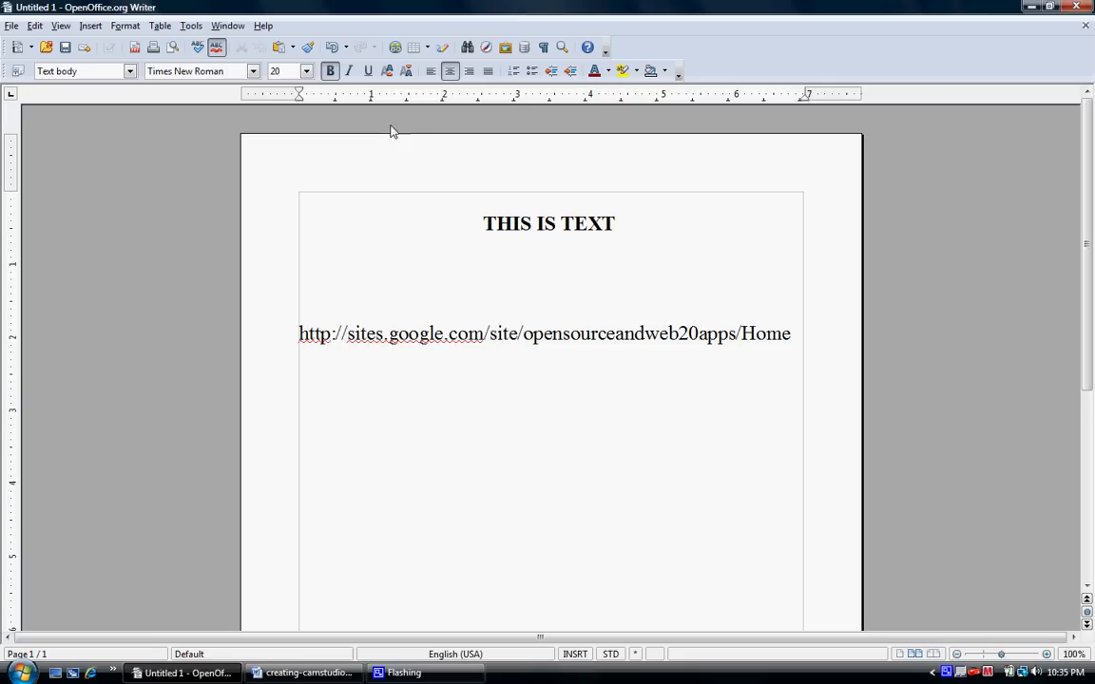
pyautogui.click(619, 224)
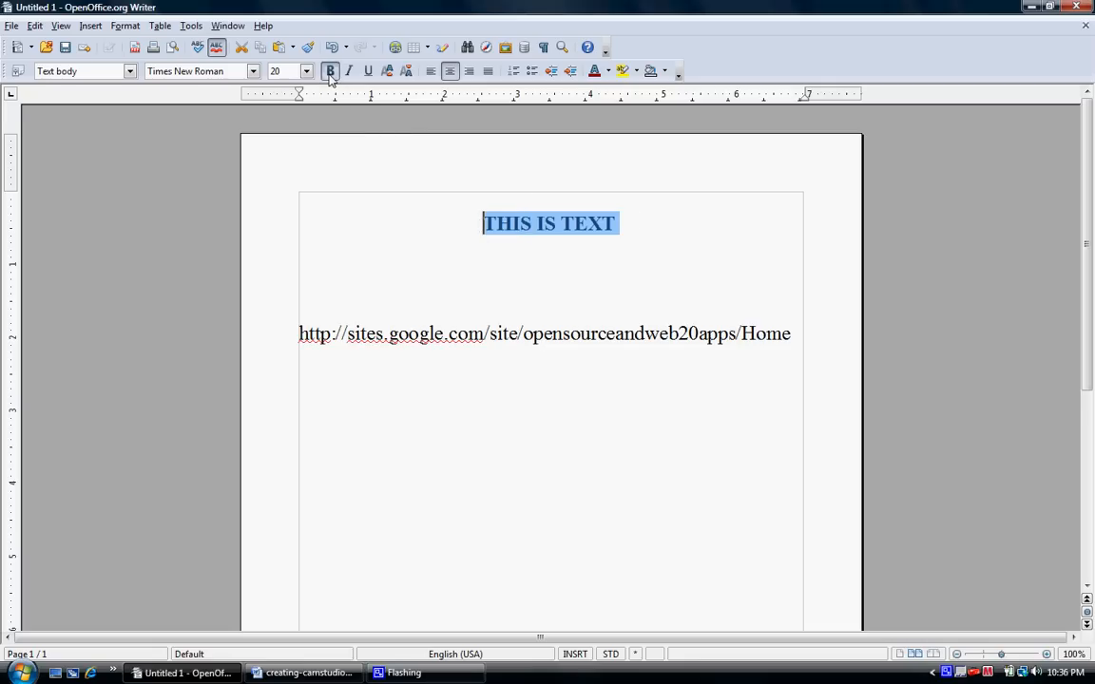
pyautogui.click(331, 71)
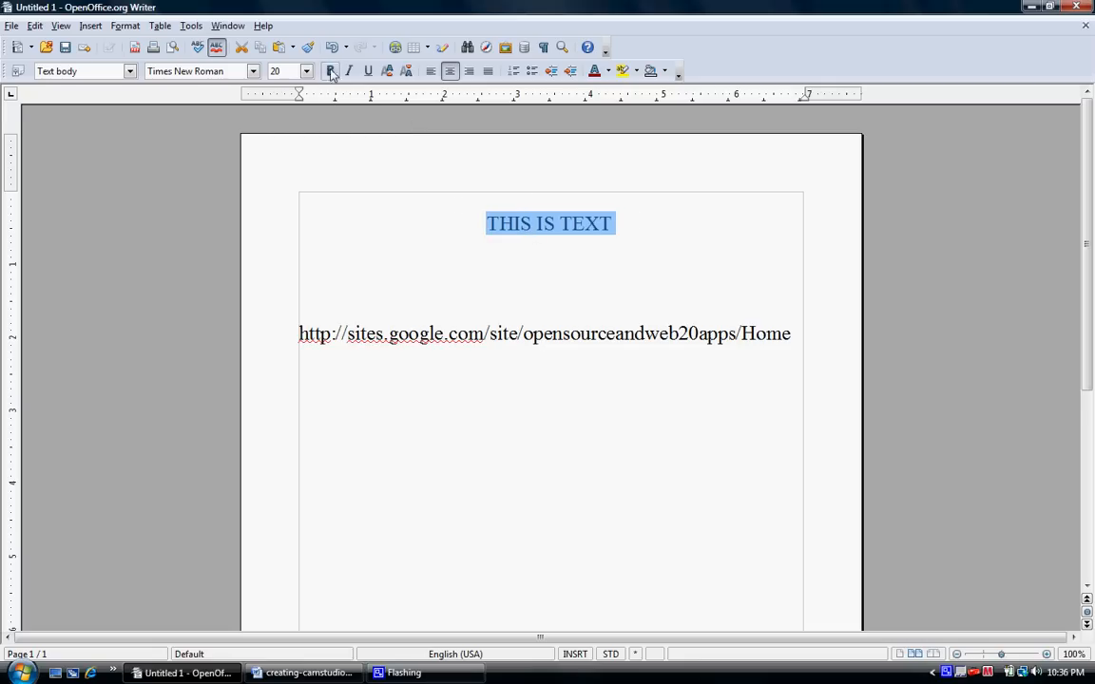
pyautogui.moveTo(350, 70)
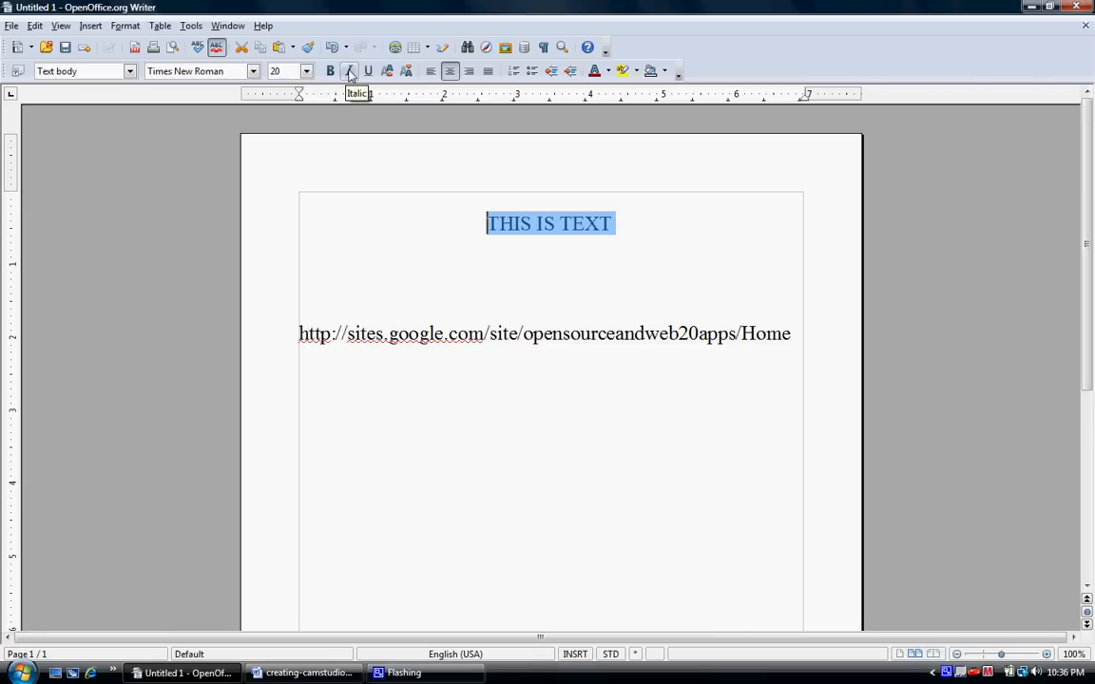
pyautogui.moveTo(369, 70)
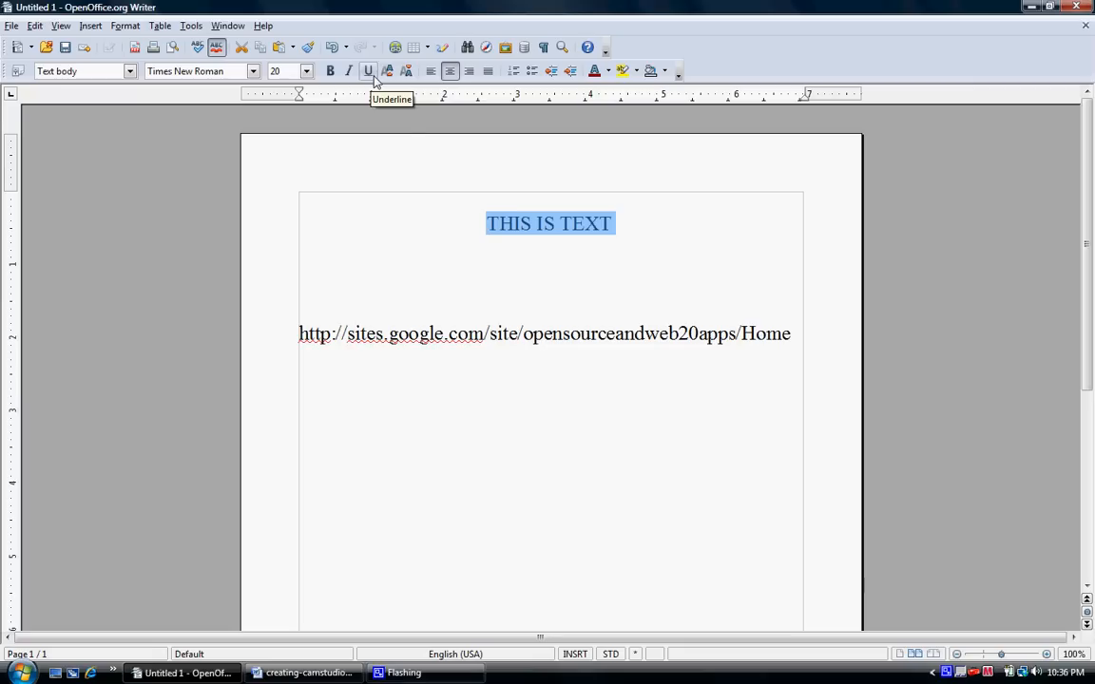
# Browse the heading's context-menu styles, the Insert menu, then the Format menu.
pyautogui.rightClick(574, 237)
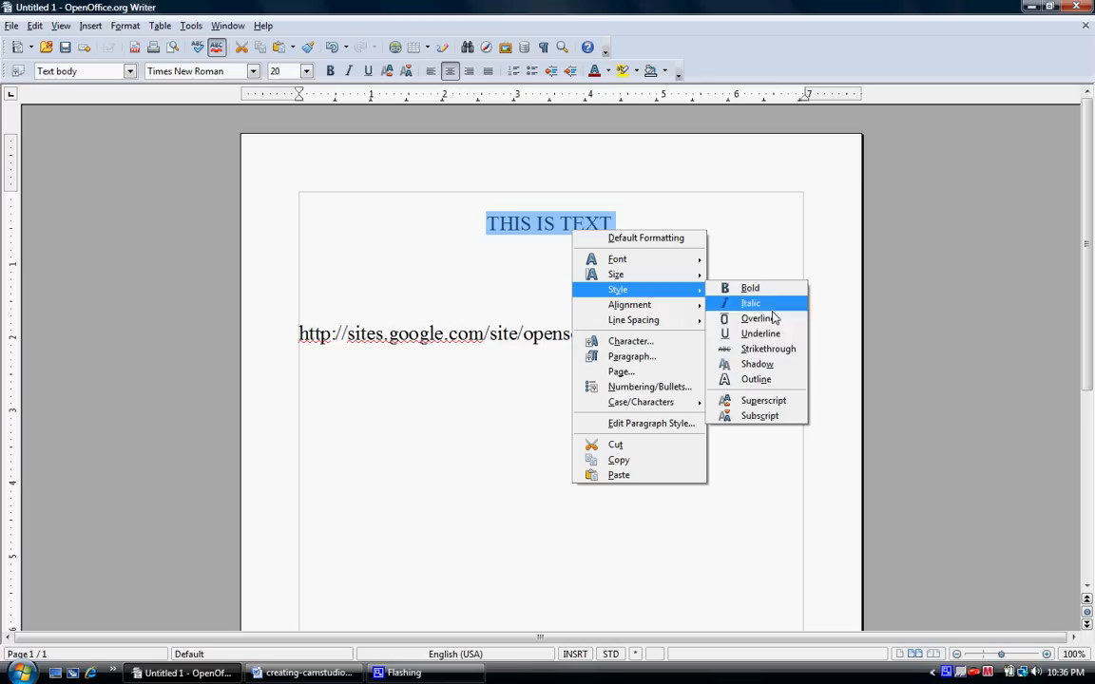
pyautogui.moveTo(760, 335)
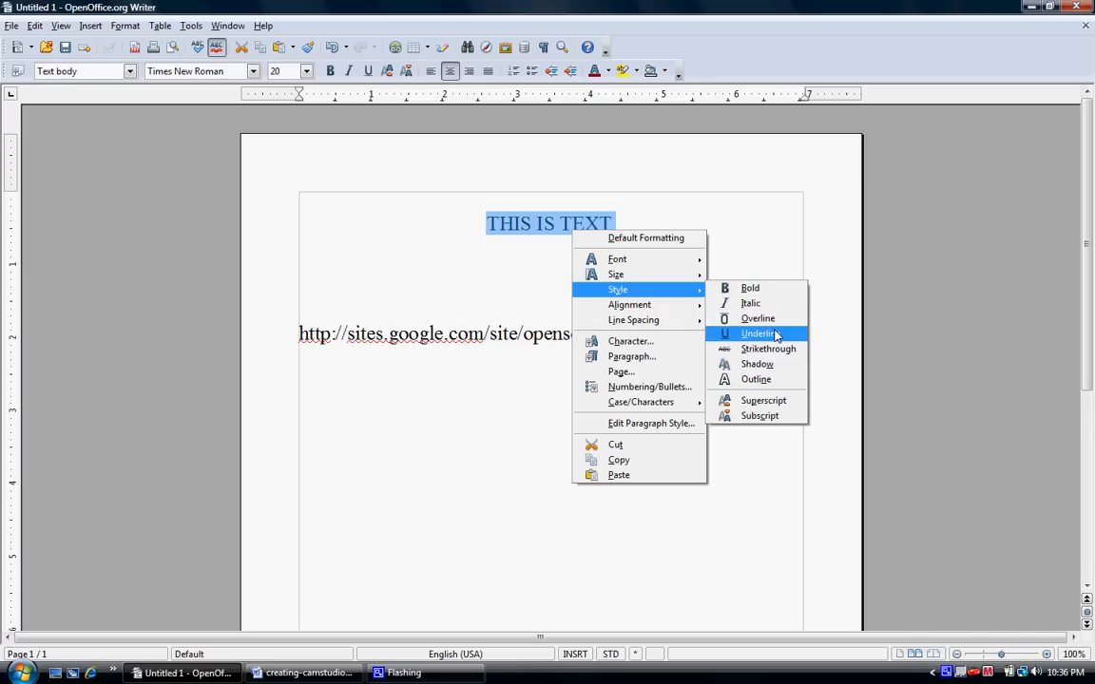
pyautogui.moveTo(721, 265)
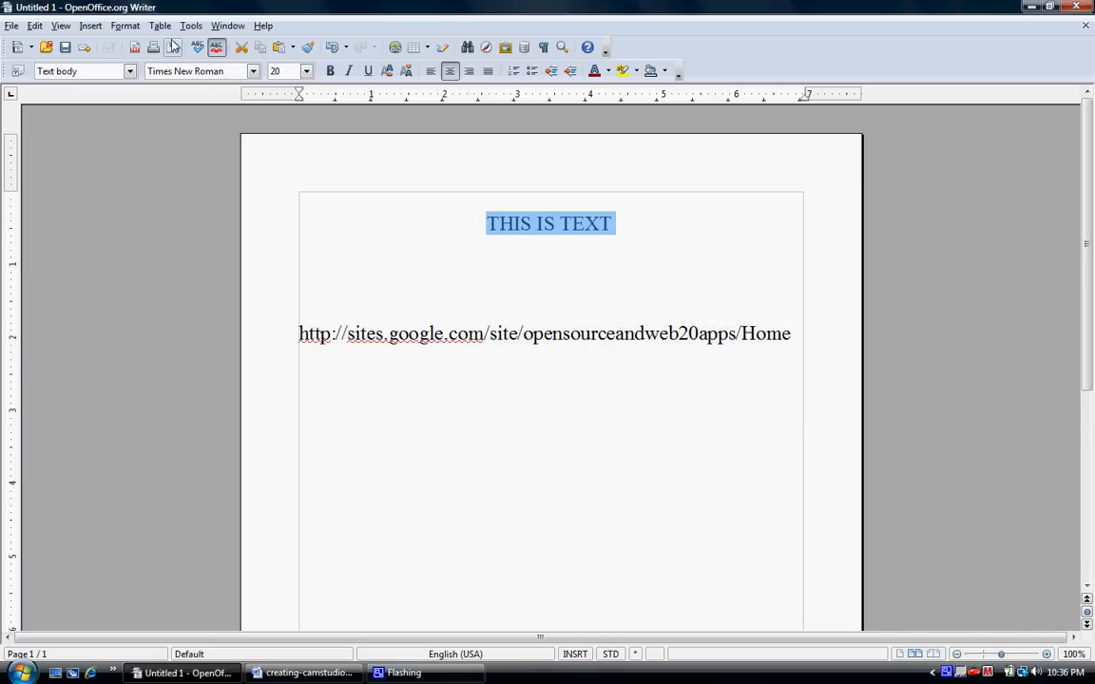
pyautogui.click(91, 27)
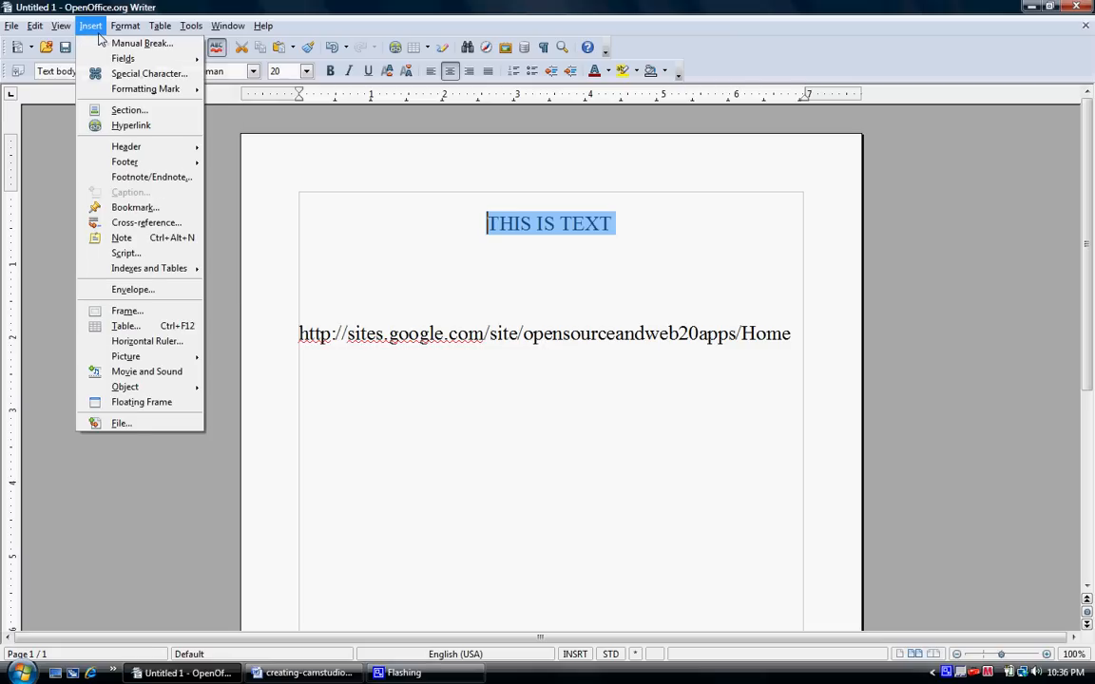
pyautogui.click(125, 26)
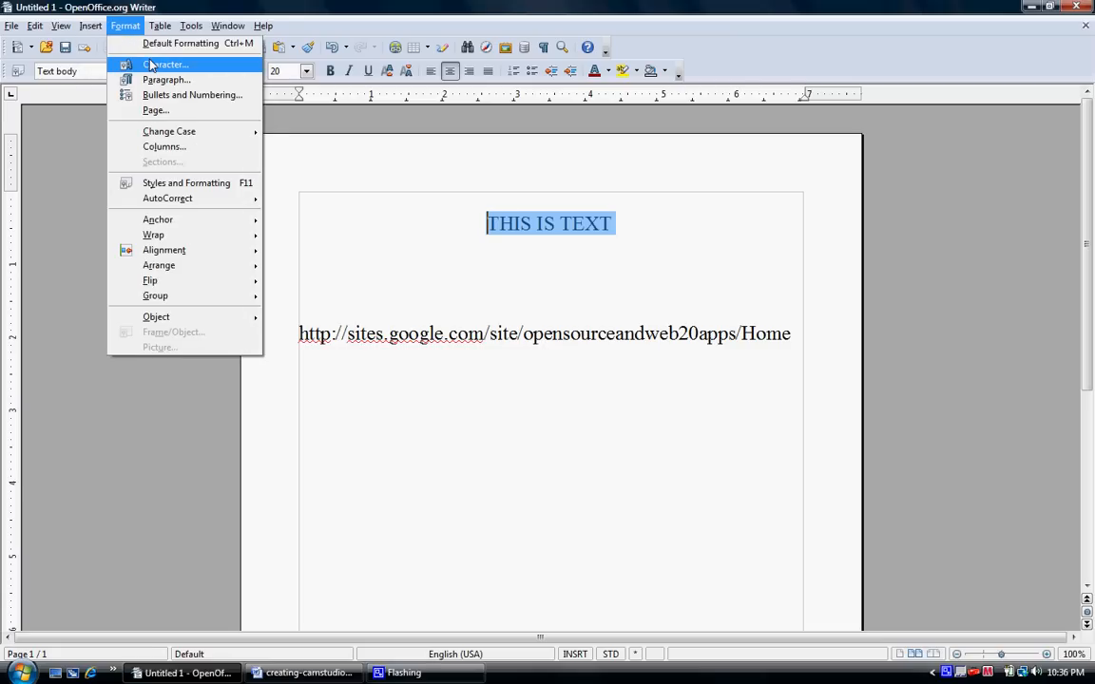
# In Character formatting, set the heading's typeface to Bold.
pyautogui.click(166, 64)
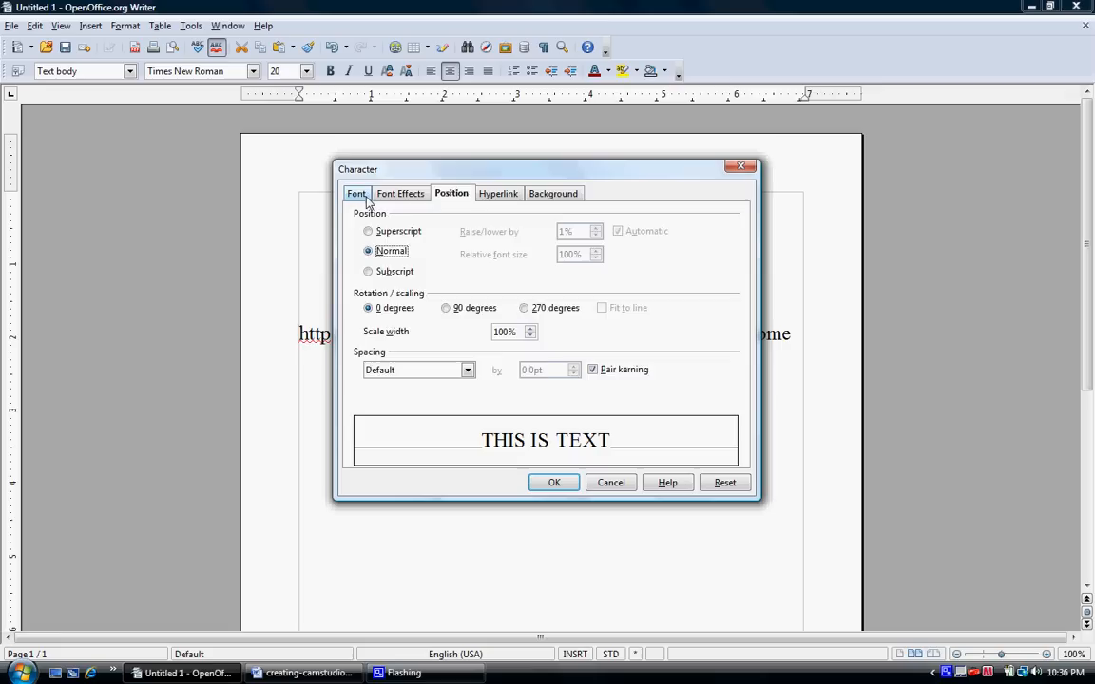
pyautogui.click(356, 194)
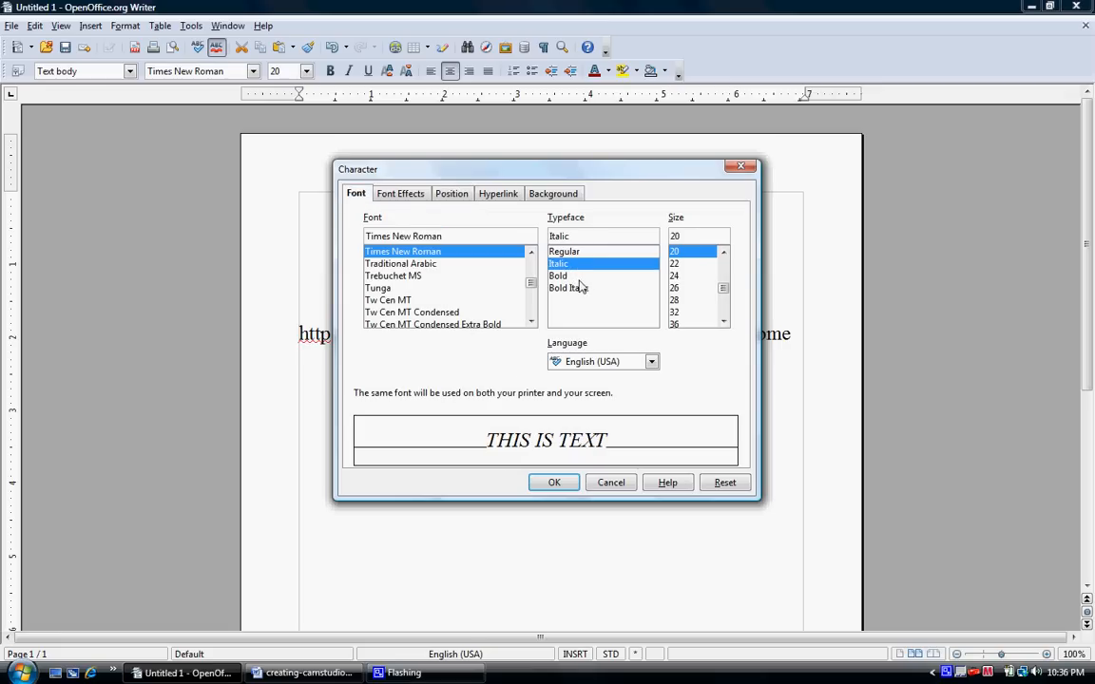
pyautogui.click(559, 276)
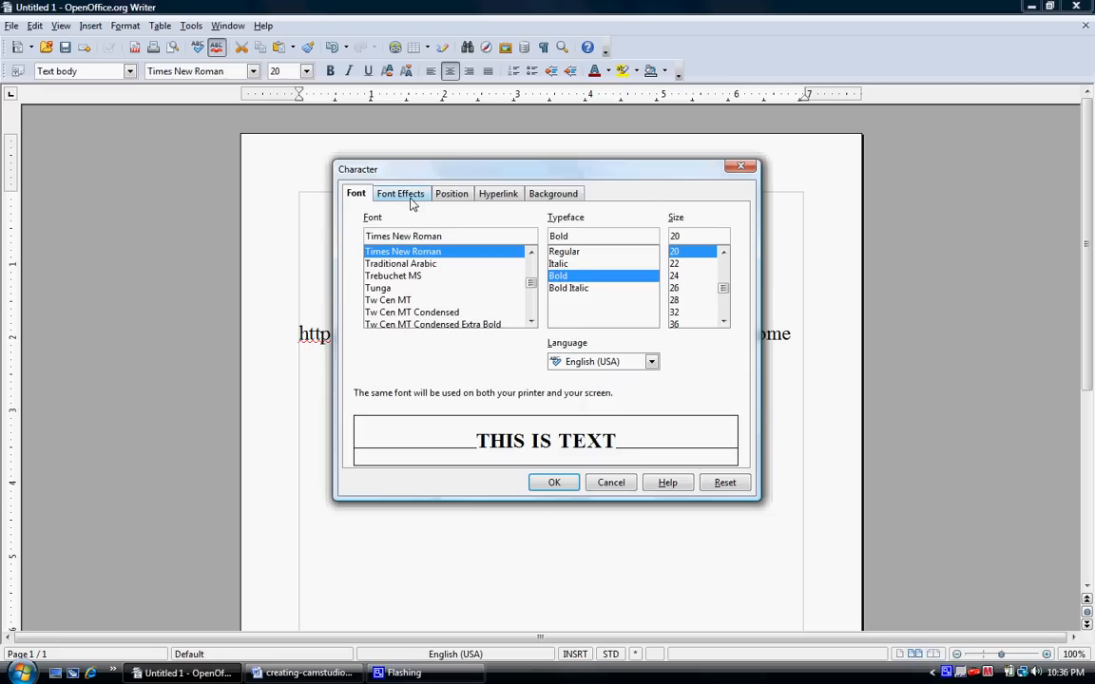
# Under Font Effects choose Dash (Bold) underlining and apply the changes.
pyautogui.click(399, 194)
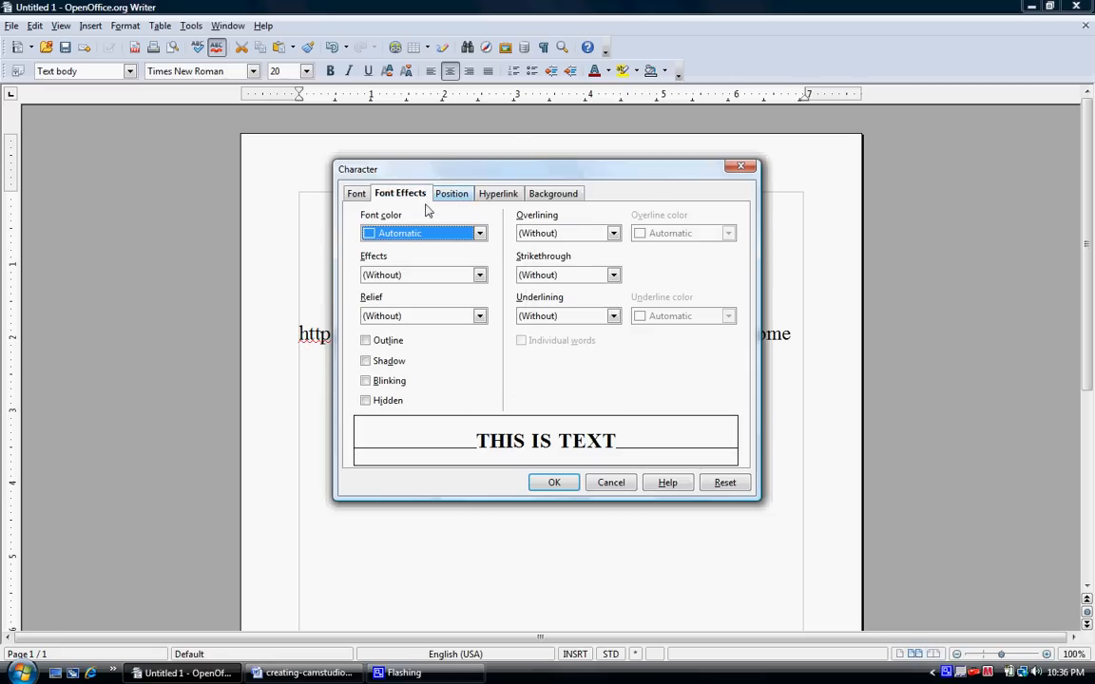
pyautogui.click(613, 316)
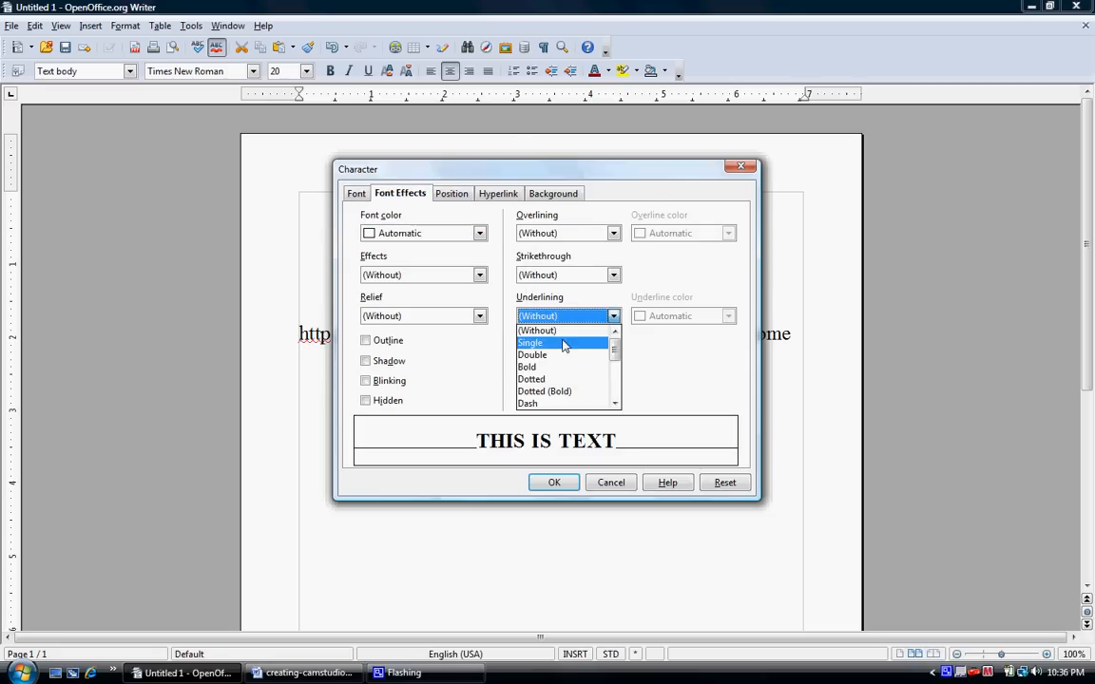
pyautogui.moveTo(560, 356)
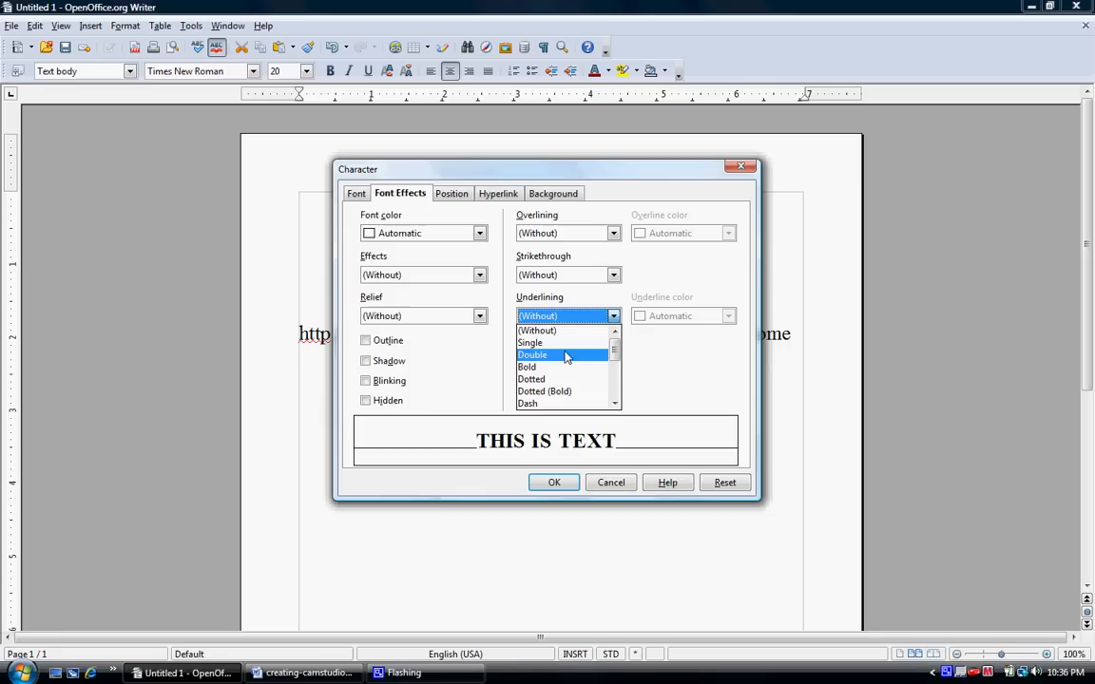
pyautogui.moveTo(567, 367)
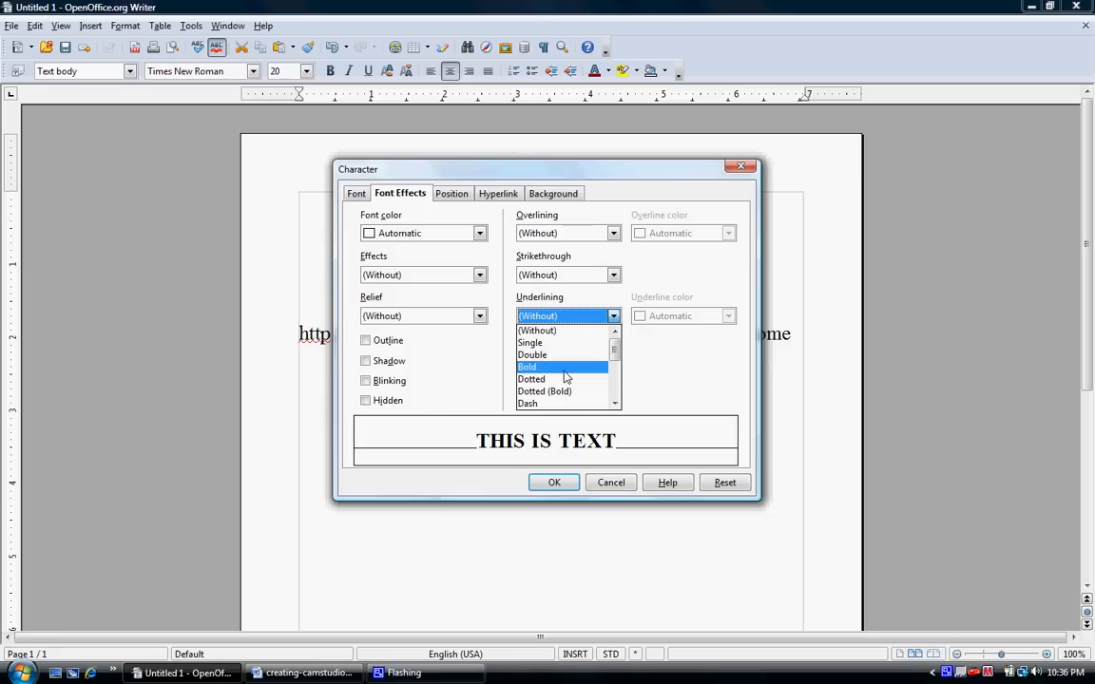
pyautogui.scroll(-3)
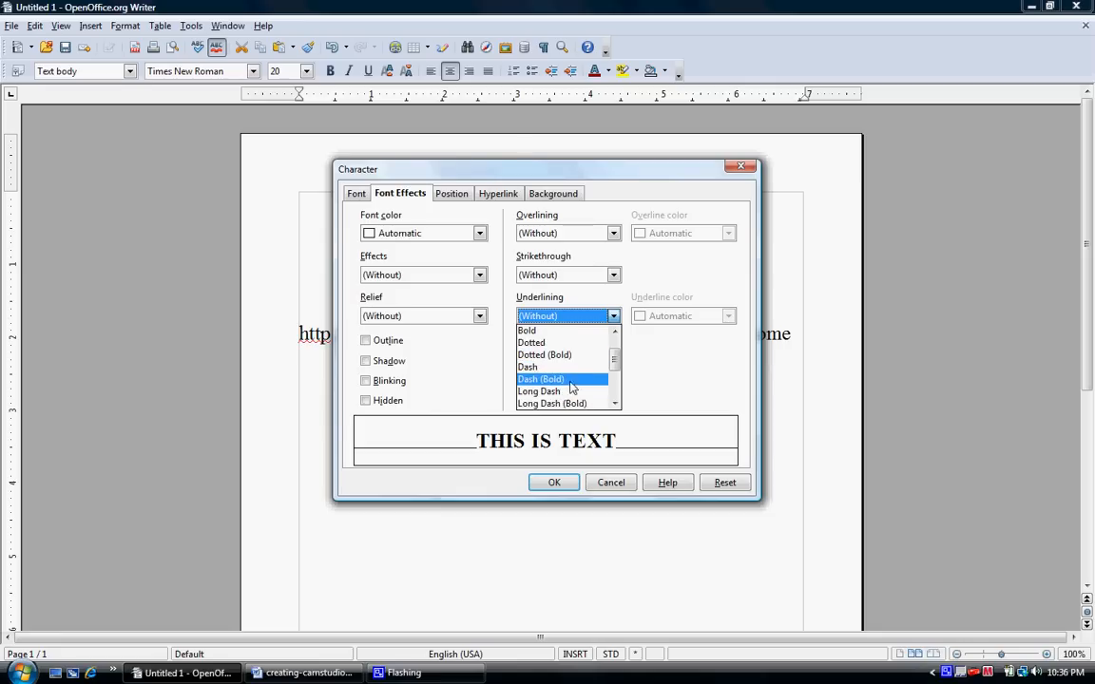
pyautogui.click(540, 380)
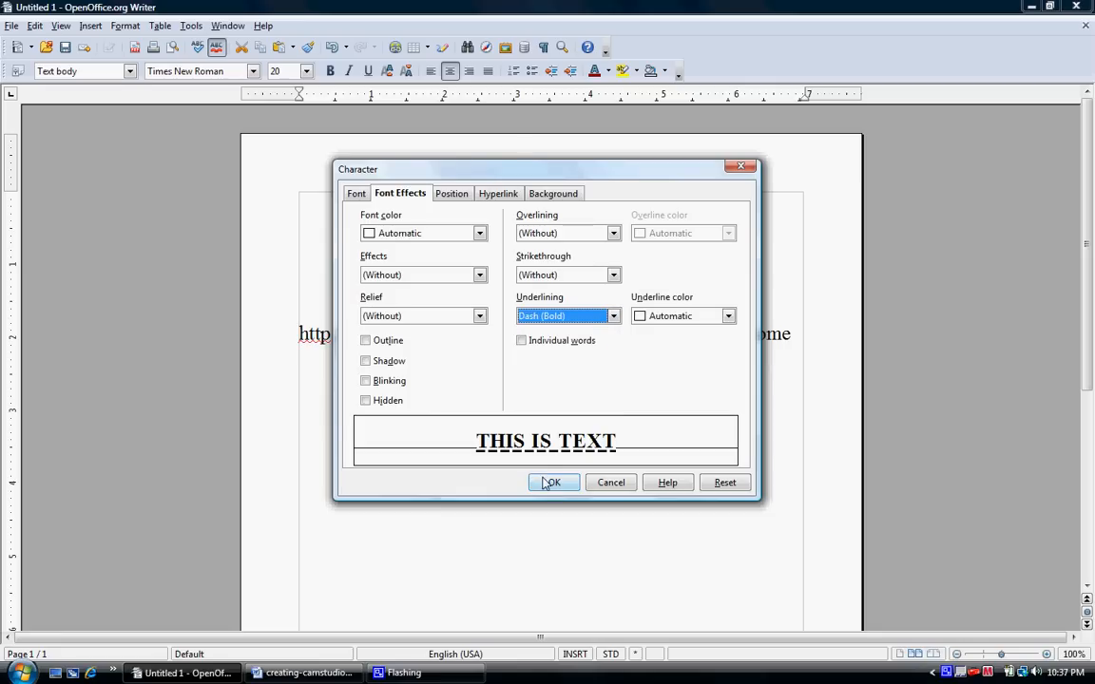
pyautogui.click(552, 483)
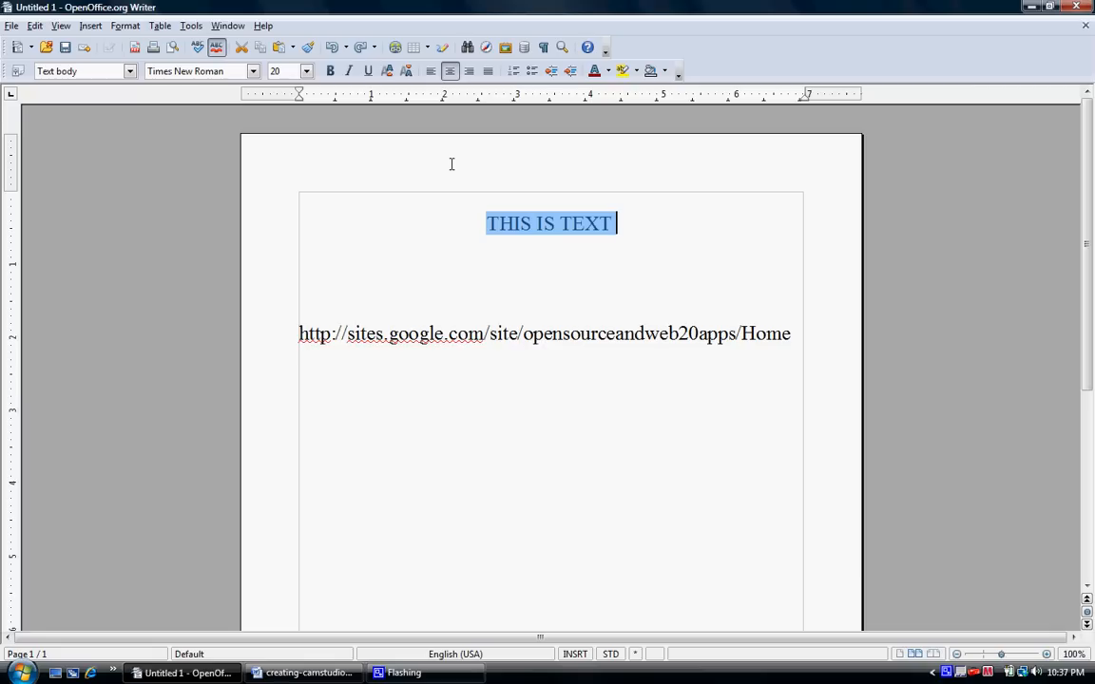
pyautogui.moveTo(285, 70)
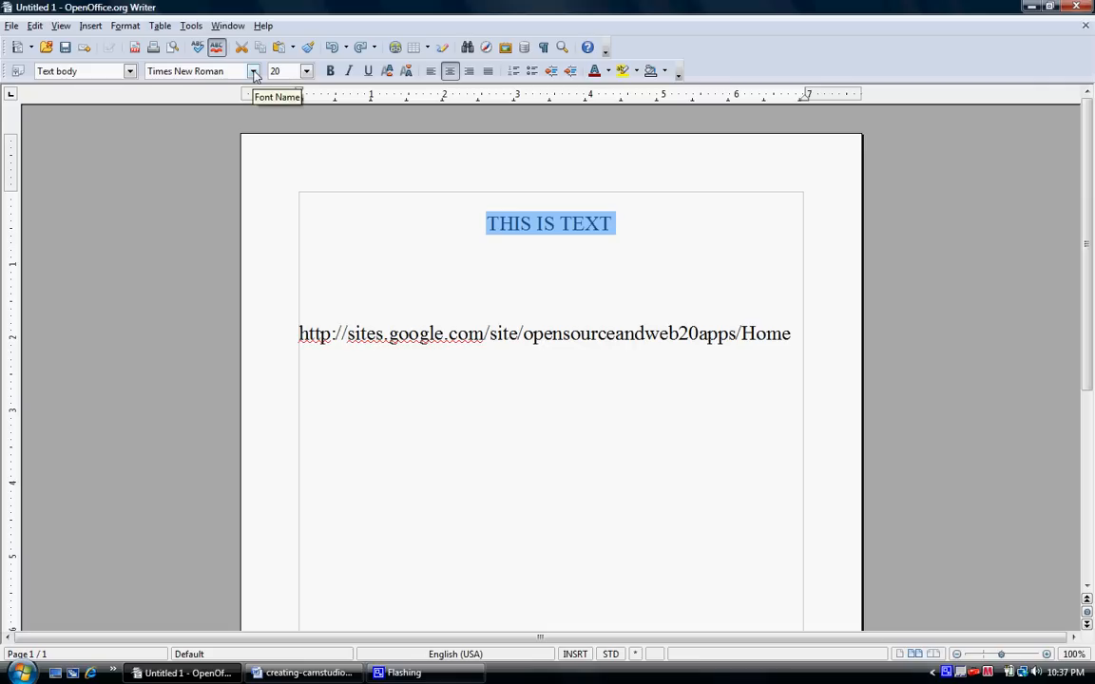
# Drop down the toolbar Font Name list and scroll it back to the top.
pyautogui.click(255, 70)
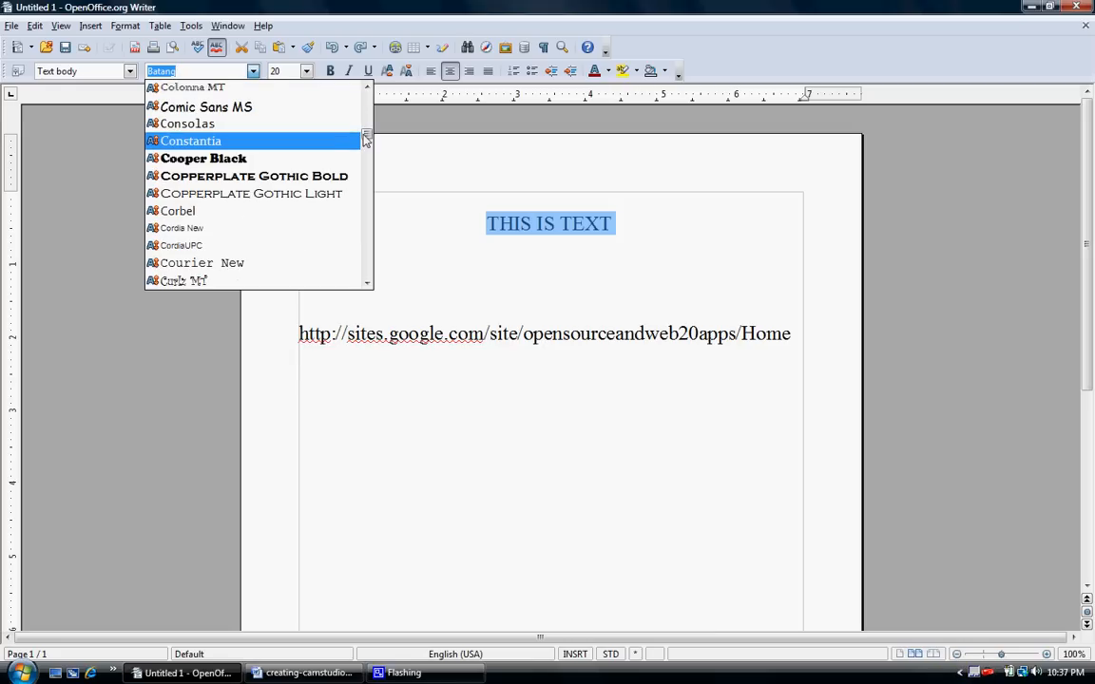
pyautogui.scroll(3)
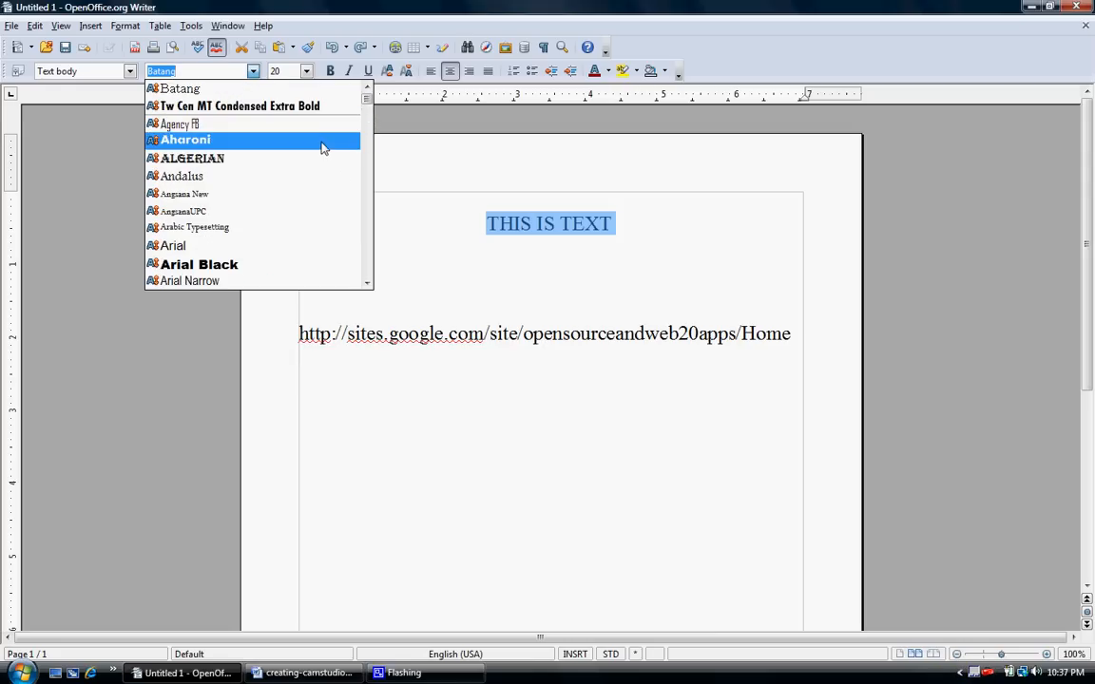
pyautogui.moveTo(308, 228)
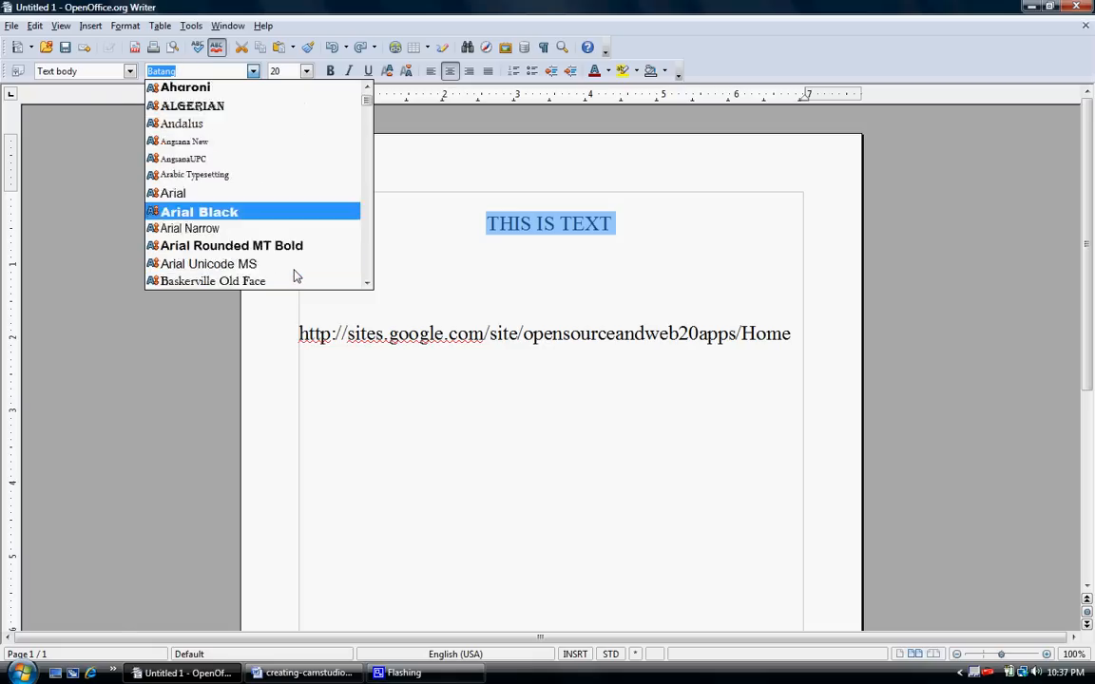
pyautogui.scroll(3)
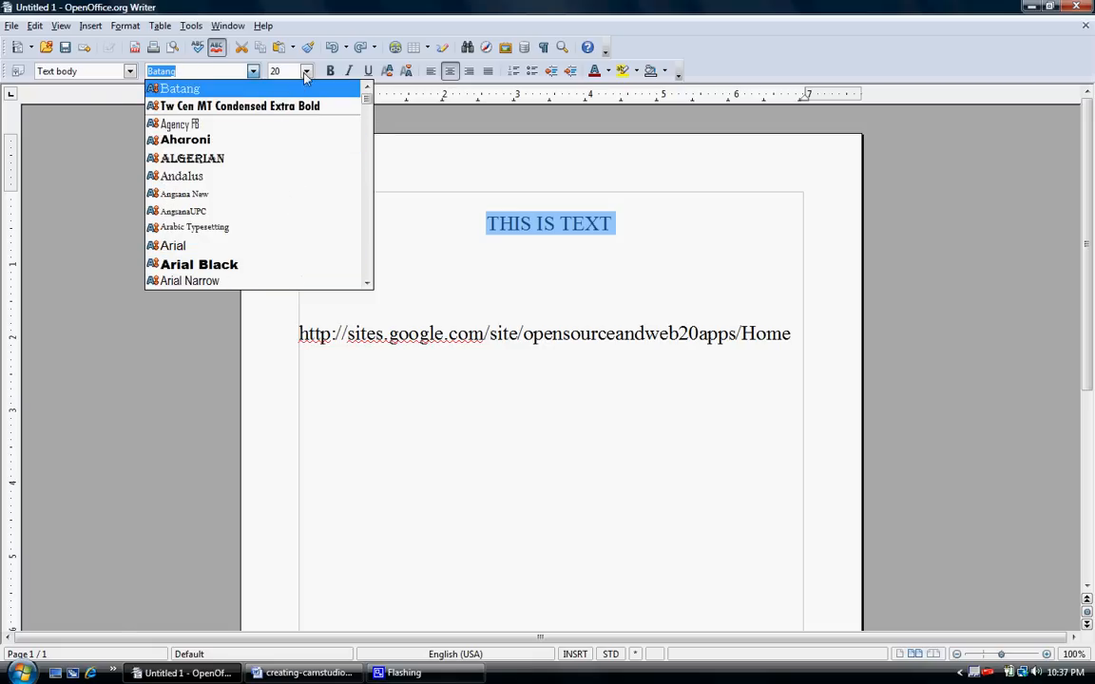
pyautogui.click(306, 70)
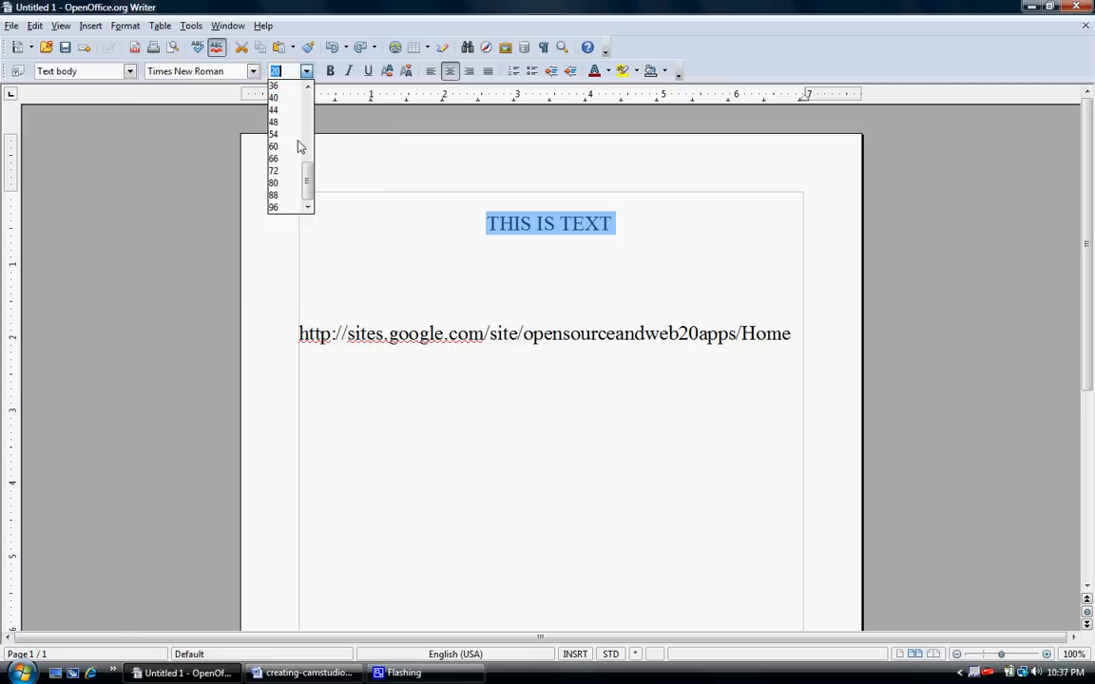
pyautogui.moveTo(302, 211)
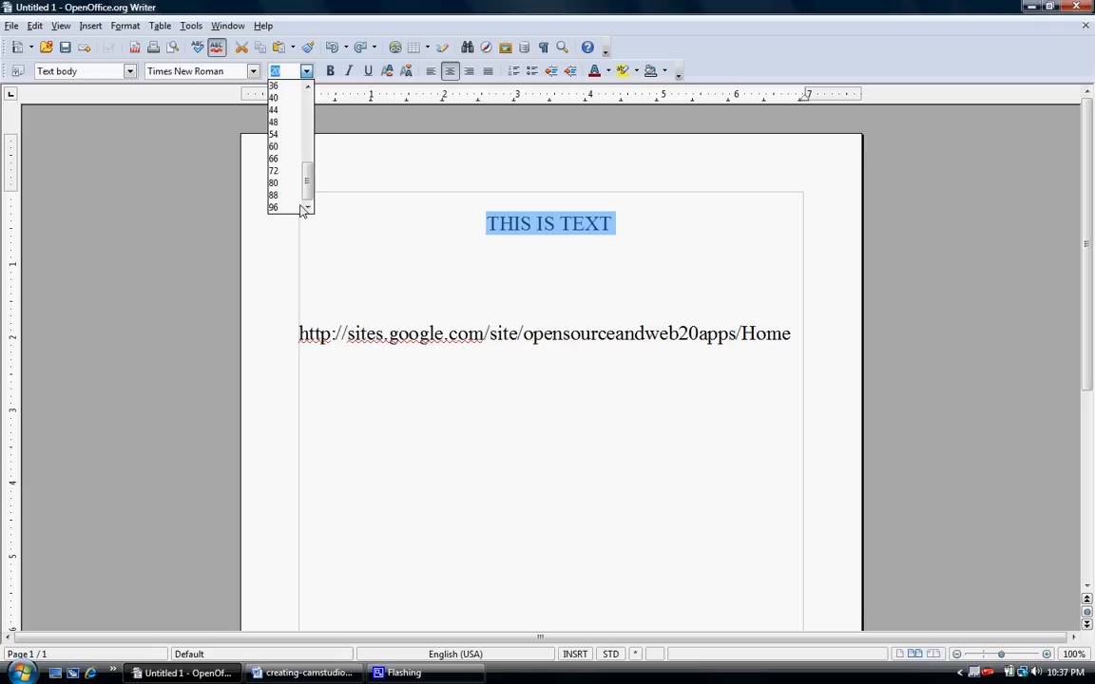
pyautogui.click(274, 207)
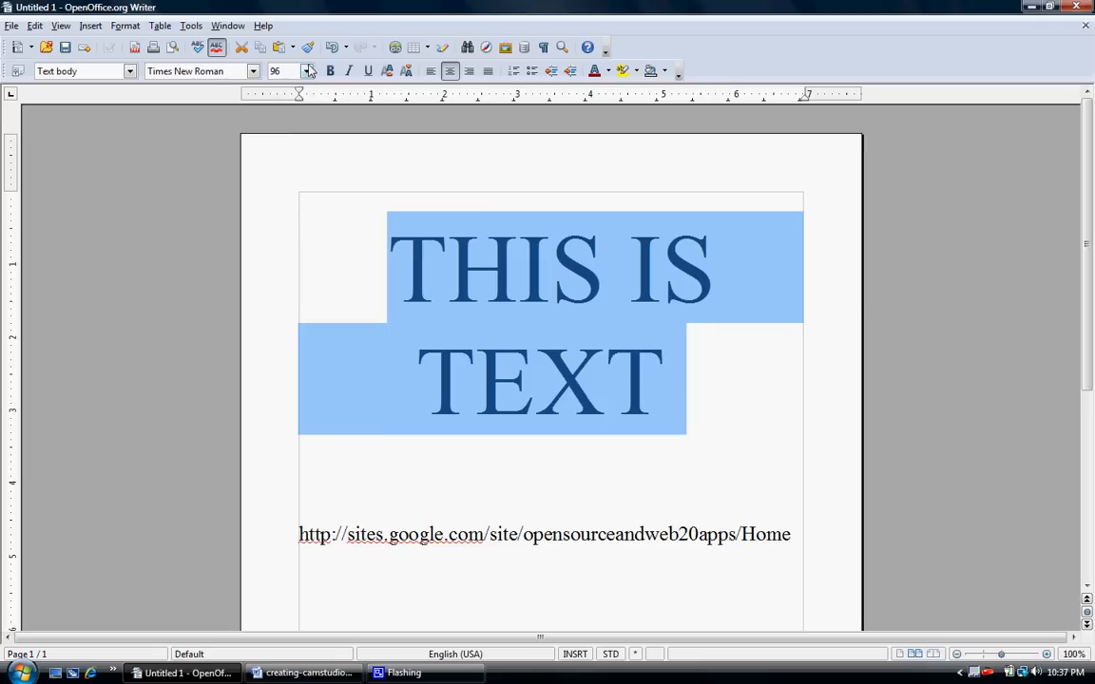
pyautogui.moveTo(330, 45)
pyautogui.write('20')
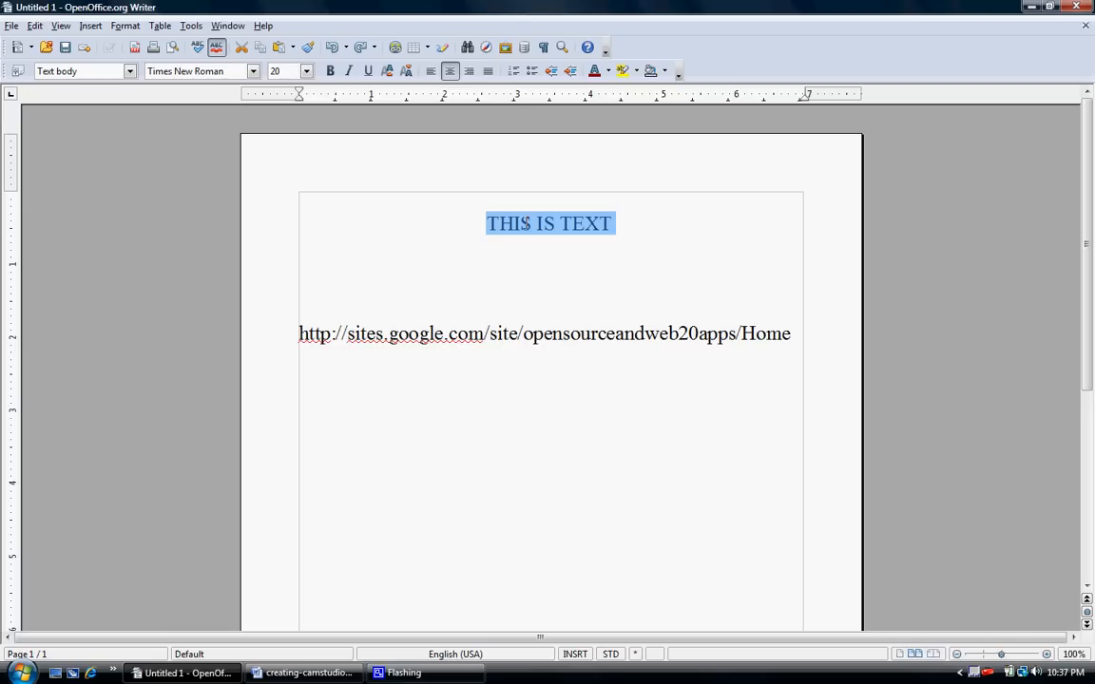
pyautogui.rightClick(549, 224)
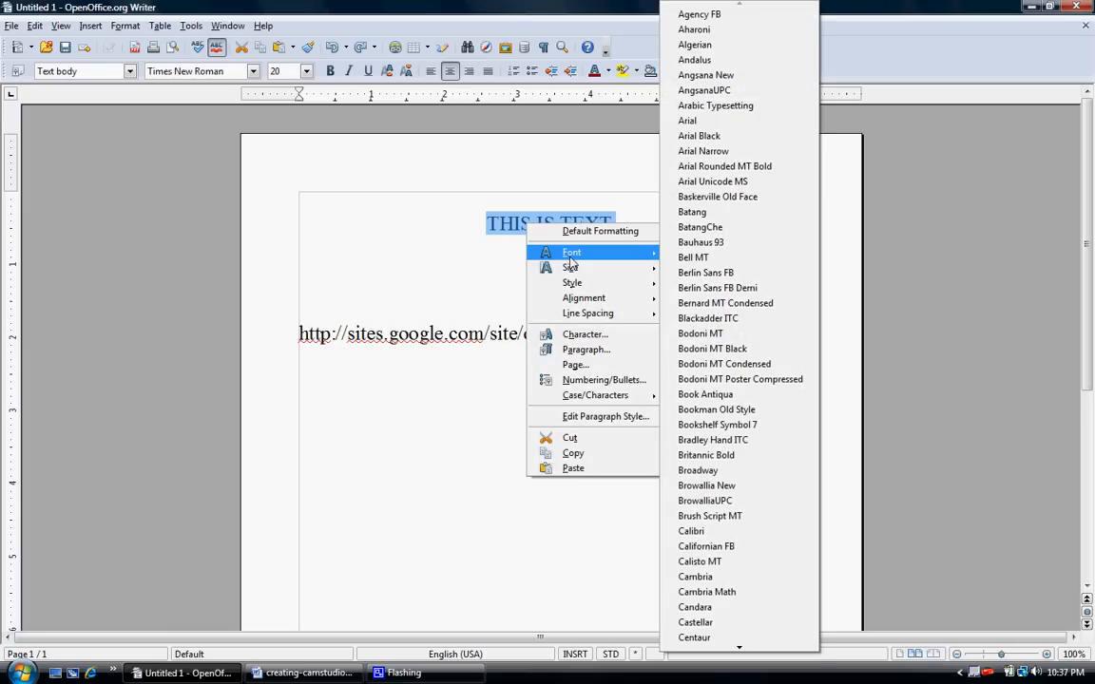
pyautogui.moveTo(700, 13)
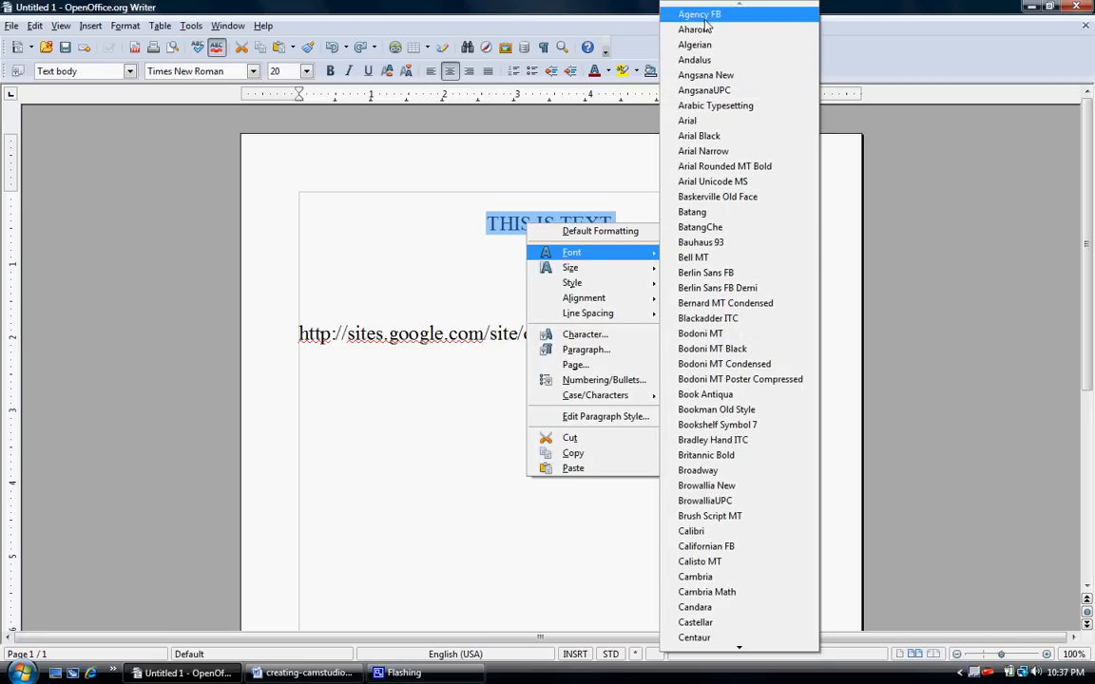
pyautogui.moveTo(732, 411)
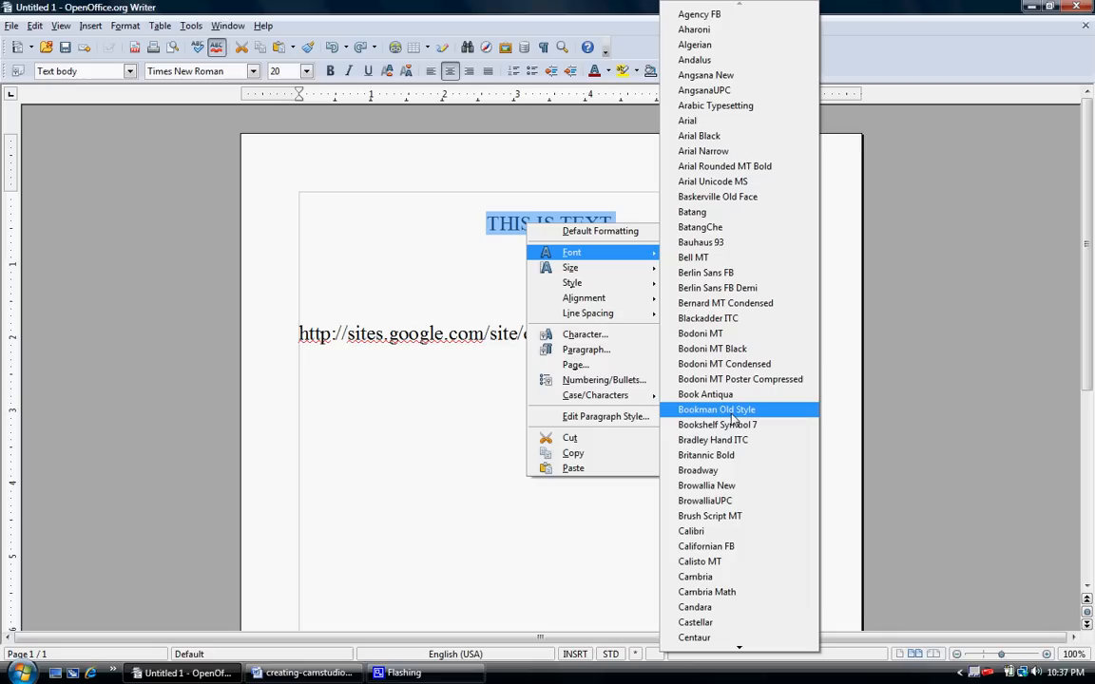
pyautogui.moveTo(719, 426)
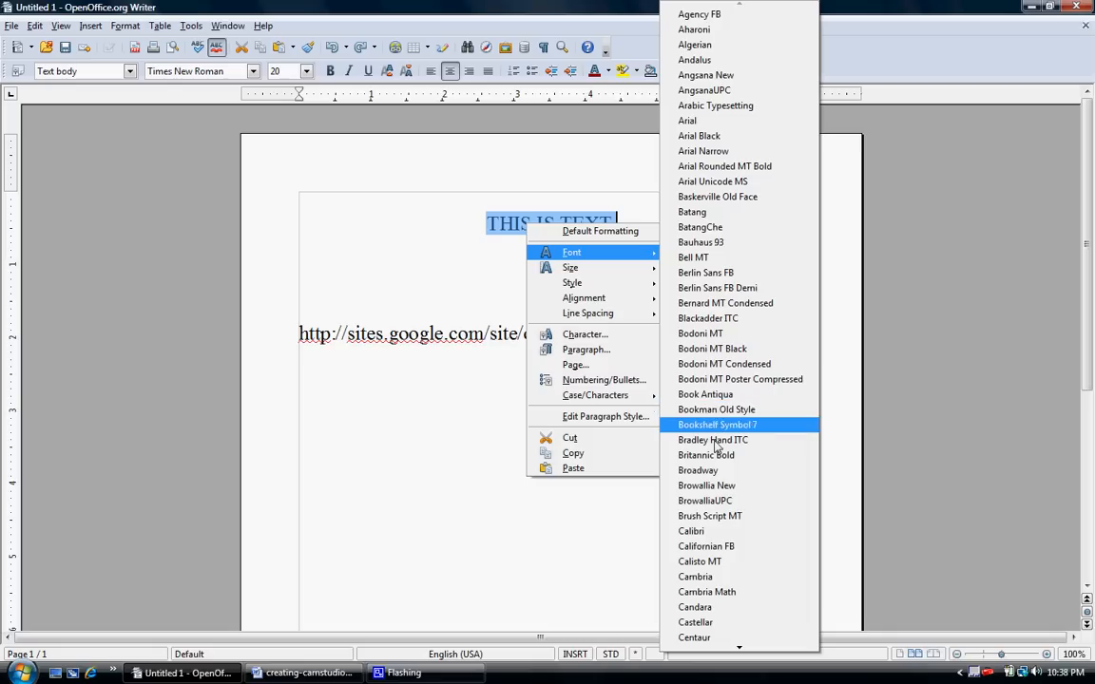
pyautogui.moveTo(698, 471)
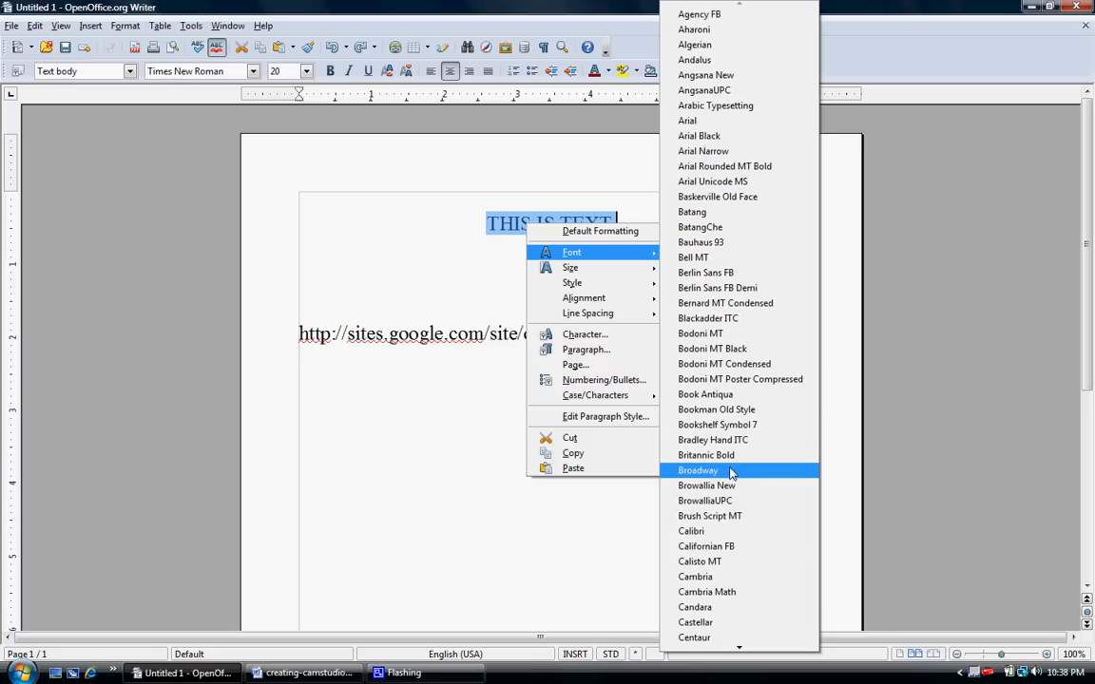
pyautogui.scroll(-3)
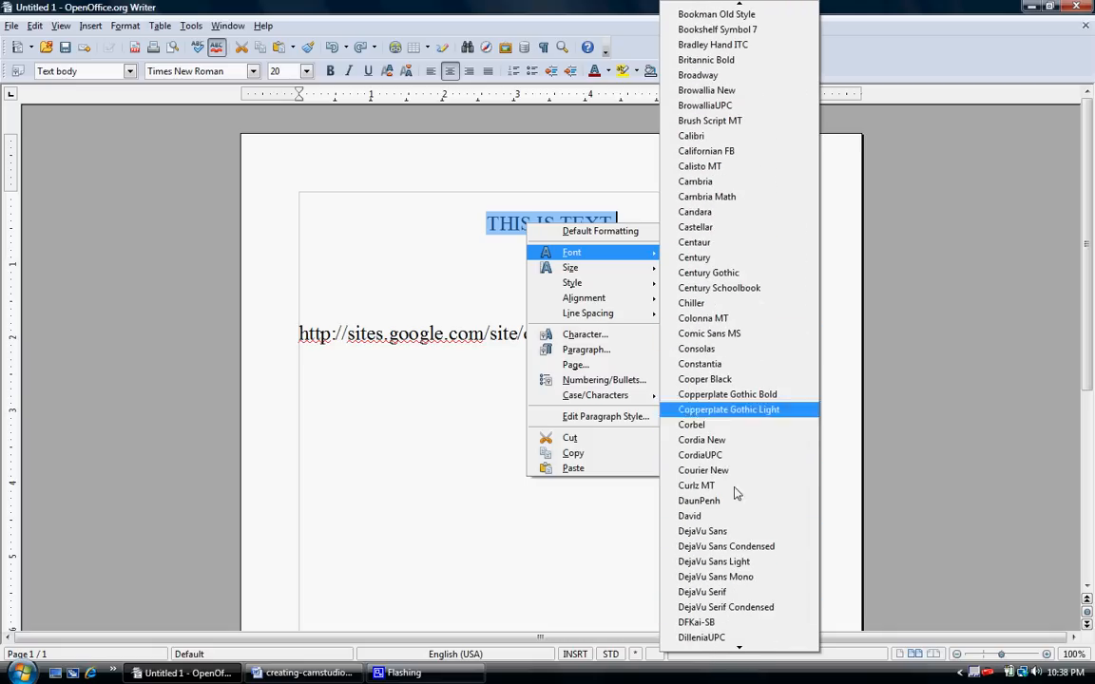
pyautogui.scroll(-3)
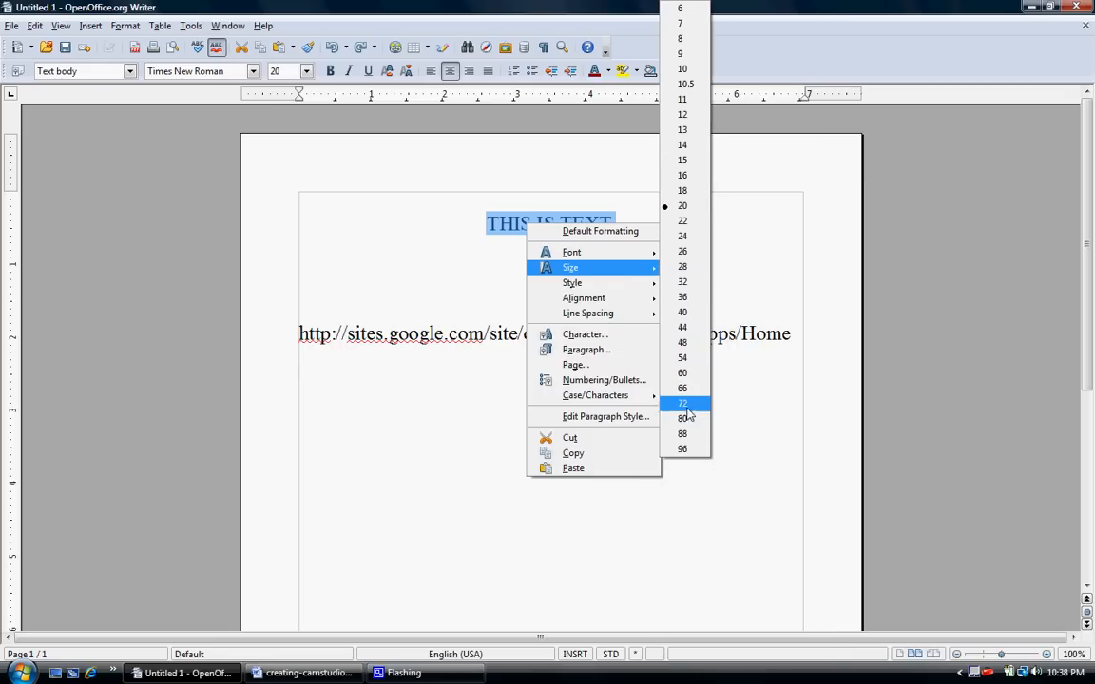
pyautogui.click(681, 448)
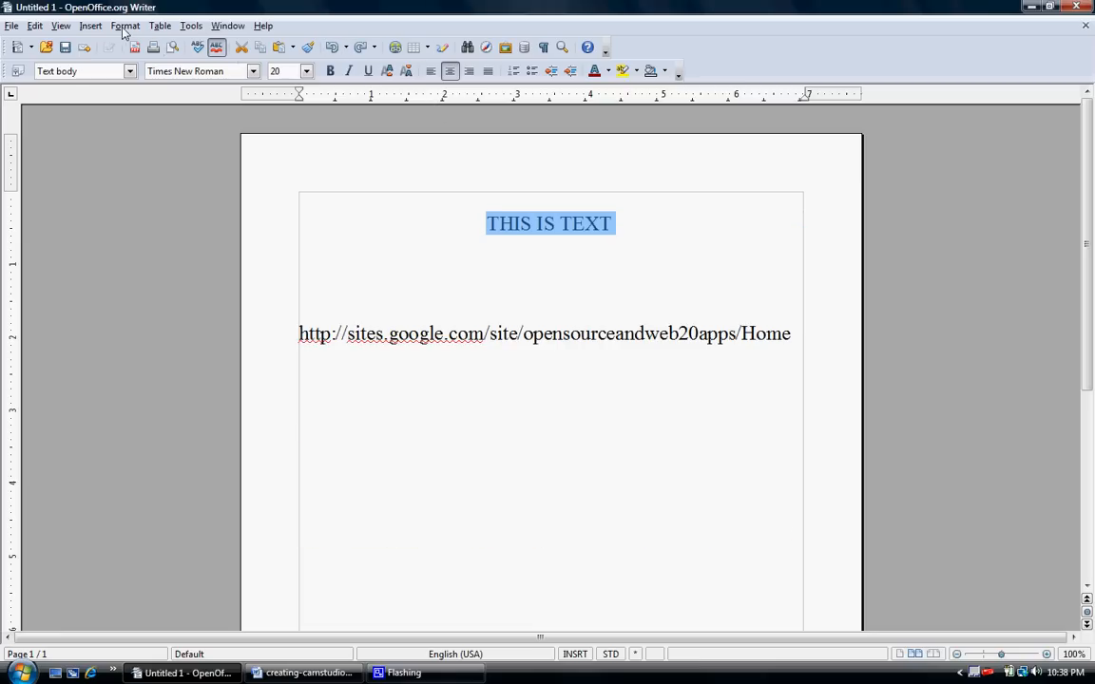
pyautogui.click(125, 27)
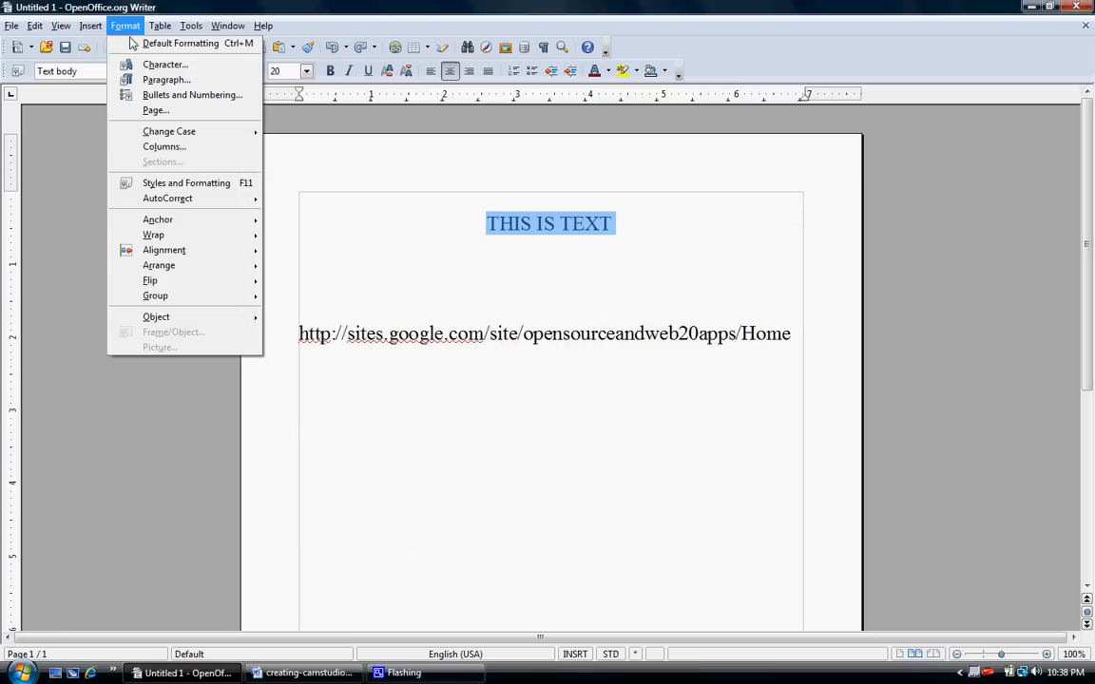
pyautogui.click(163, 65)
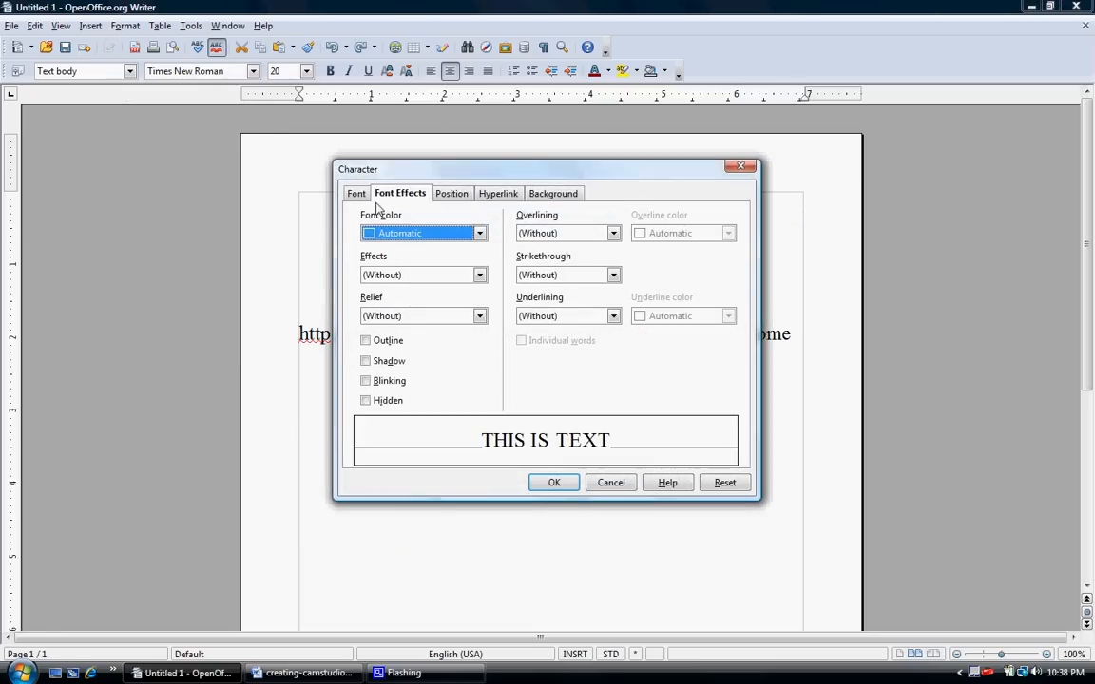
pyautogui.click(356, 194)
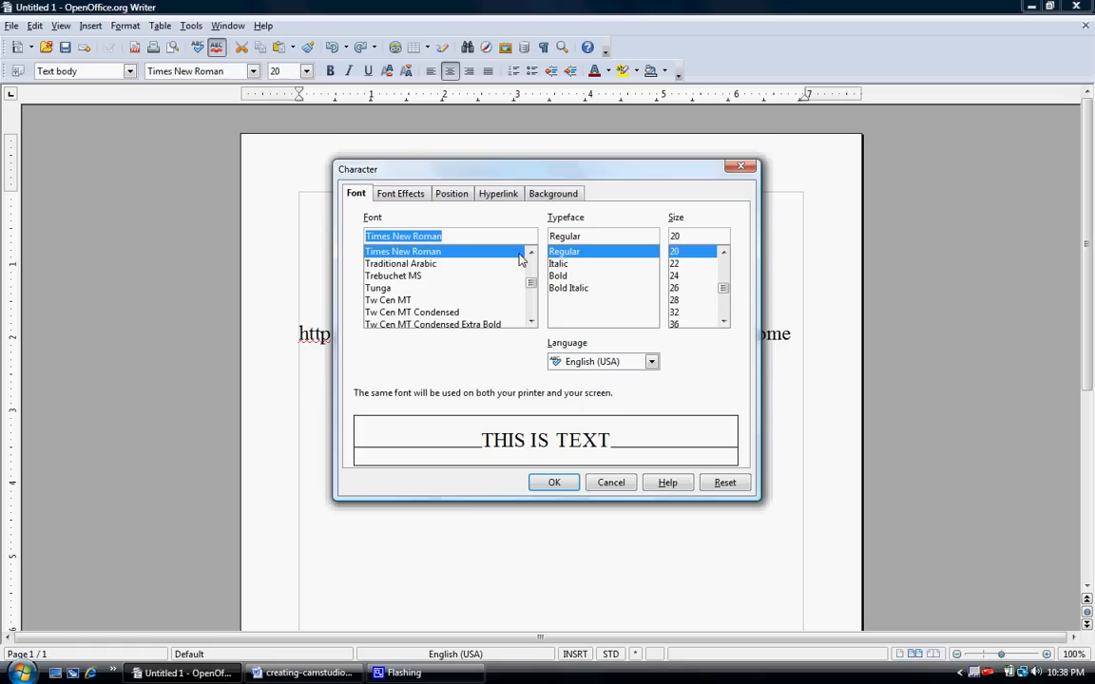
pyautogui.moveTo(694, 278)
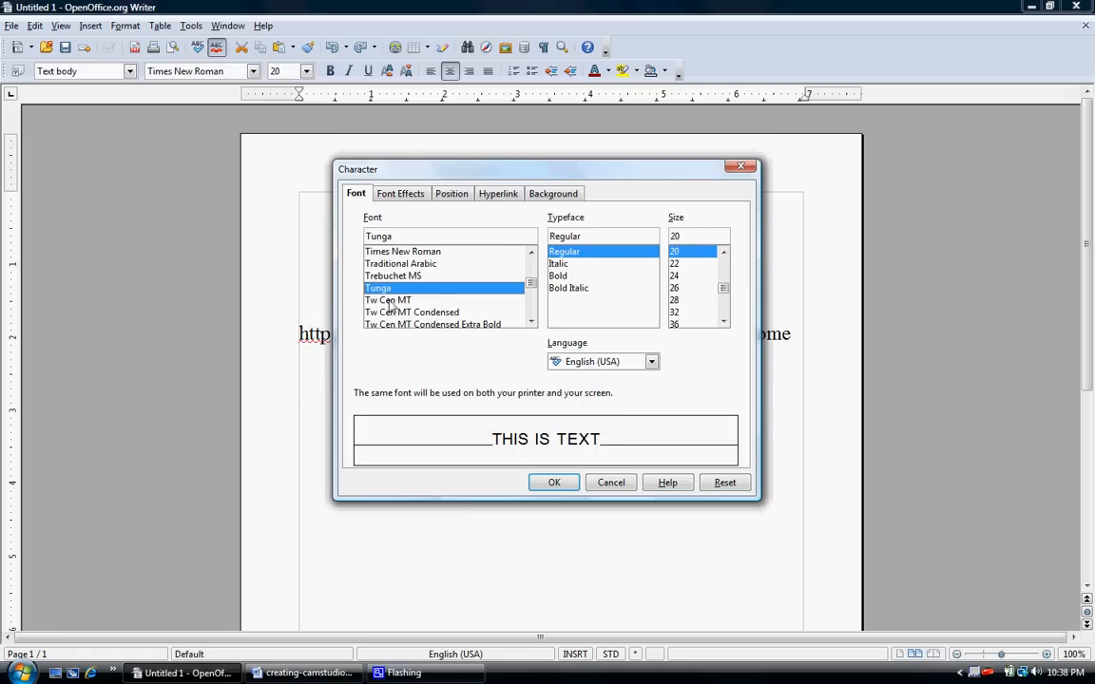
pyautogui.click(434, 323)
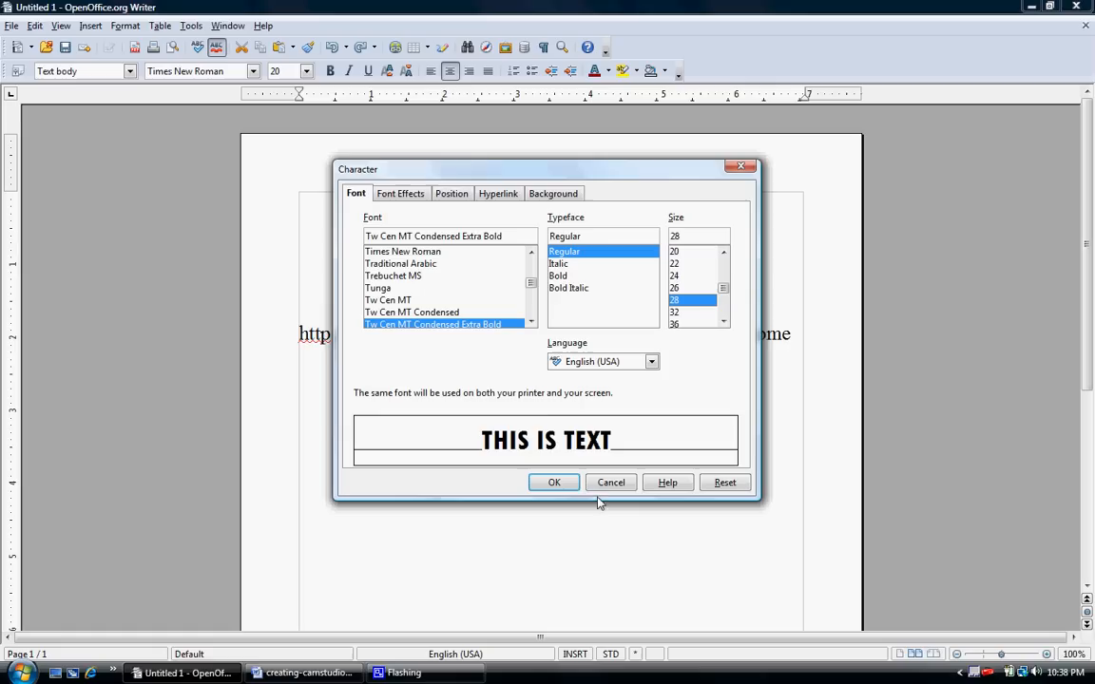
pyautogui.click(555, 483)
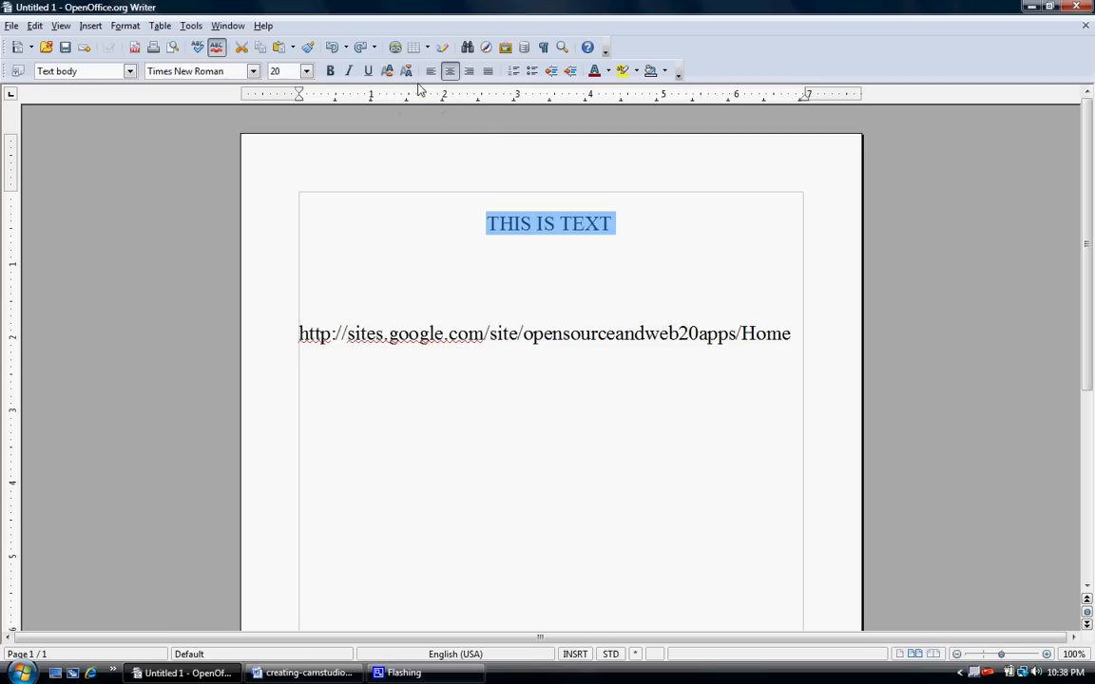
# Show the Formatting toolbar's customisation options for adding Superscript and Subscript buttons.
pyautogui.click(680, 72)
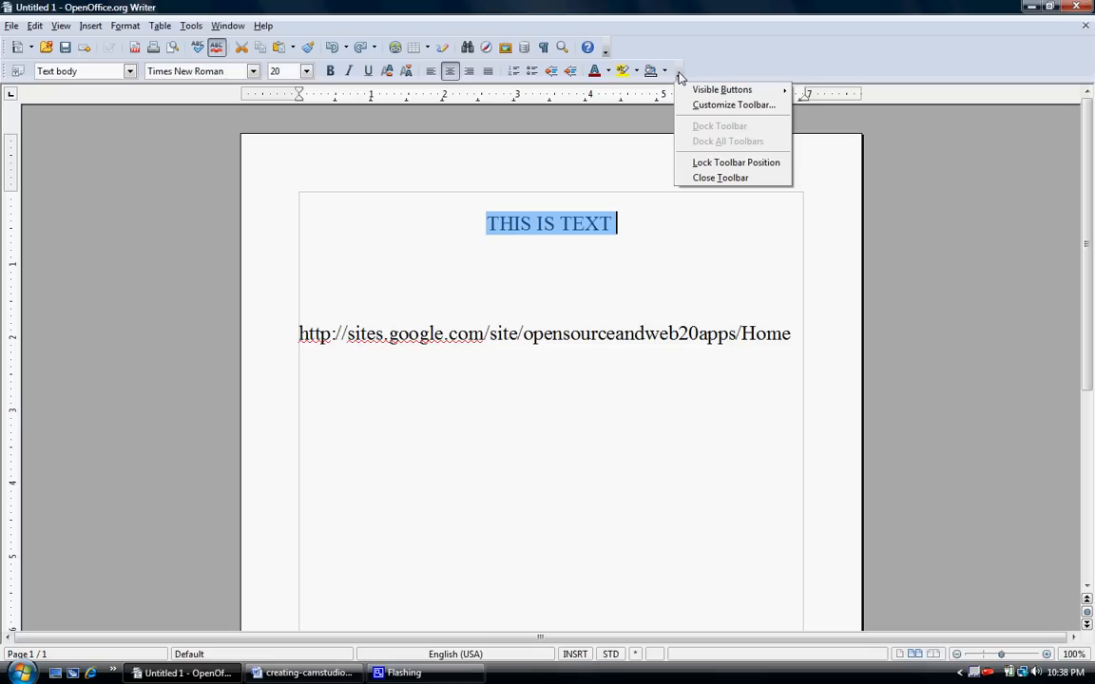
pyautogui.moveTo(723, 89)
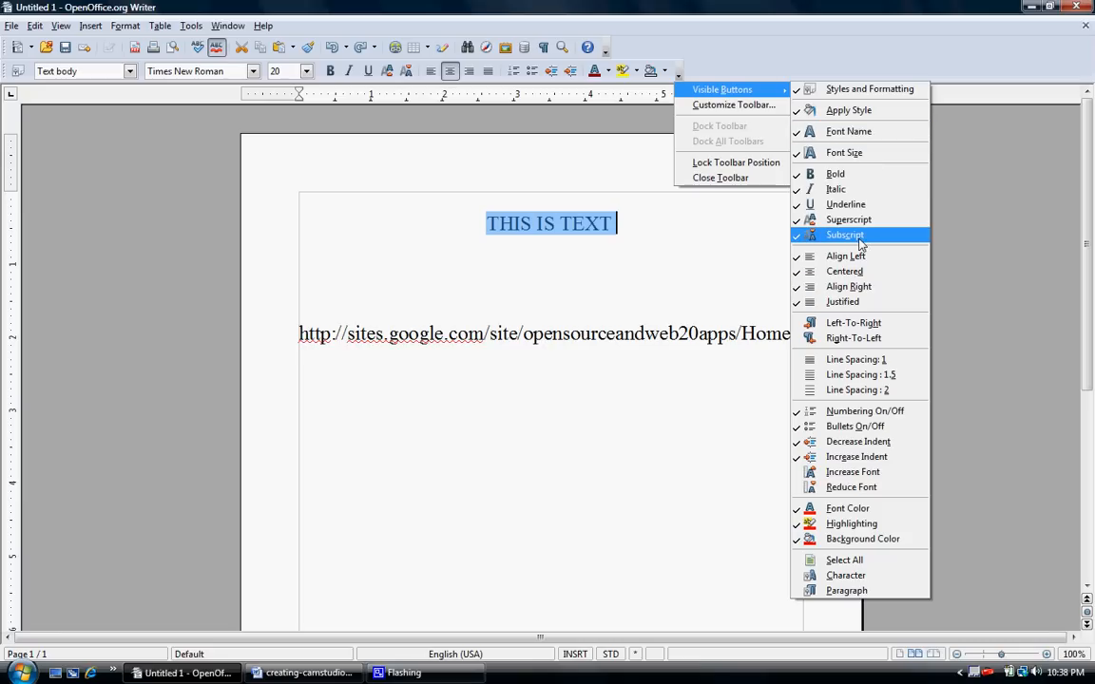
pyautogui.moveTo(741, 95)
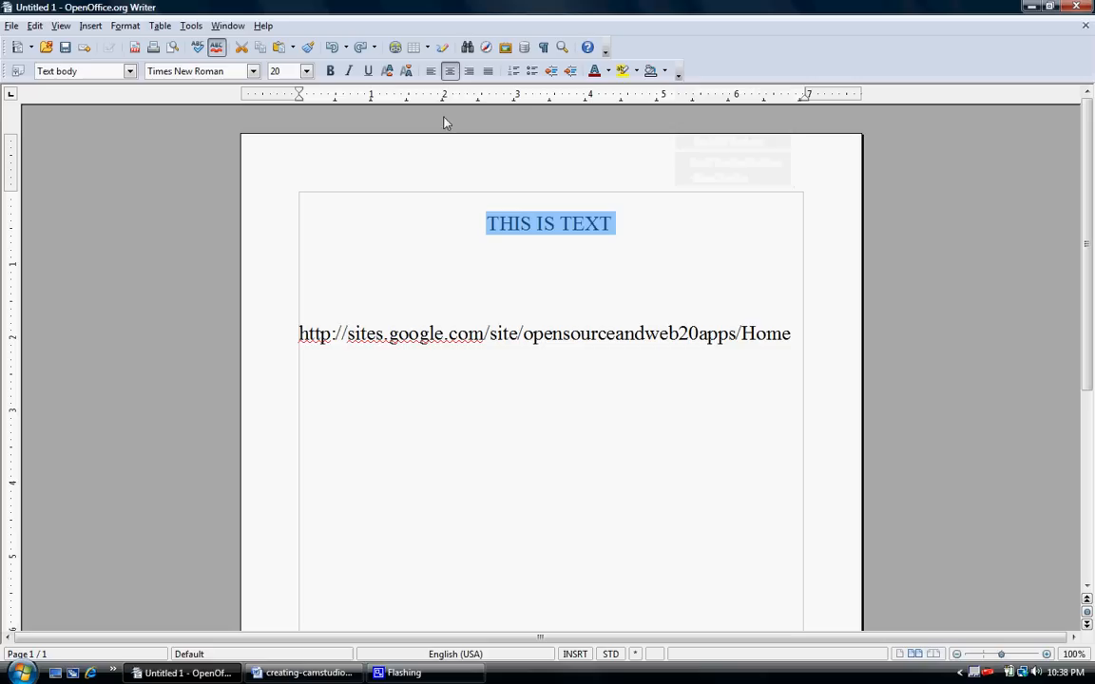
pyautogui.moveTo(388, 71)
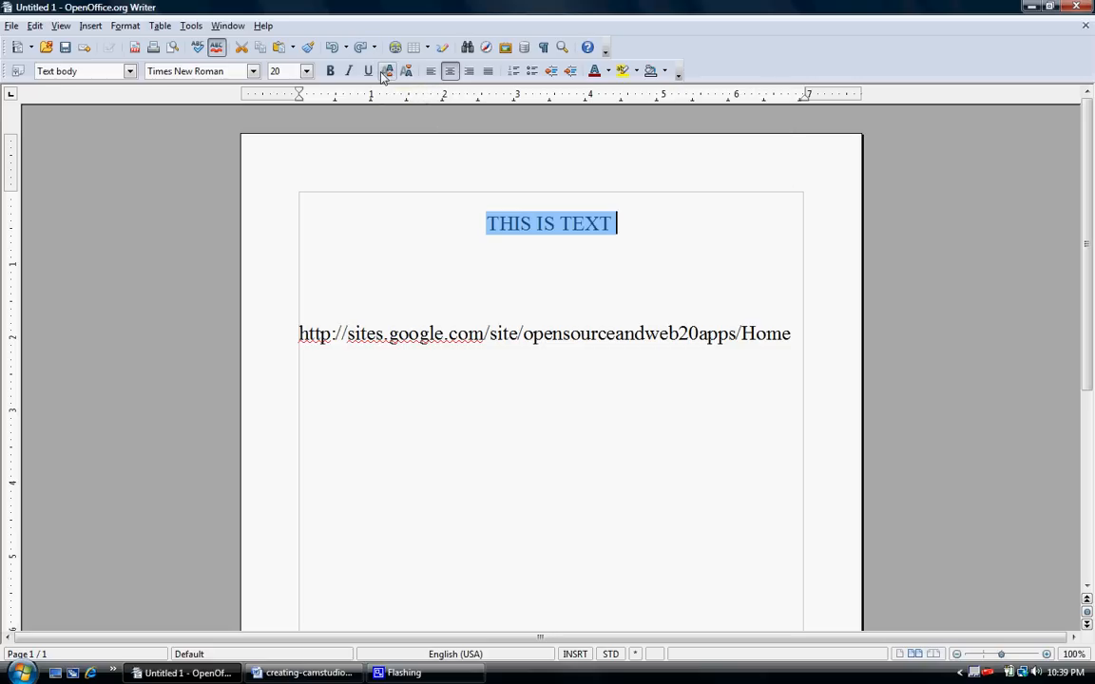
pyautogui.moveTo(407, 71)
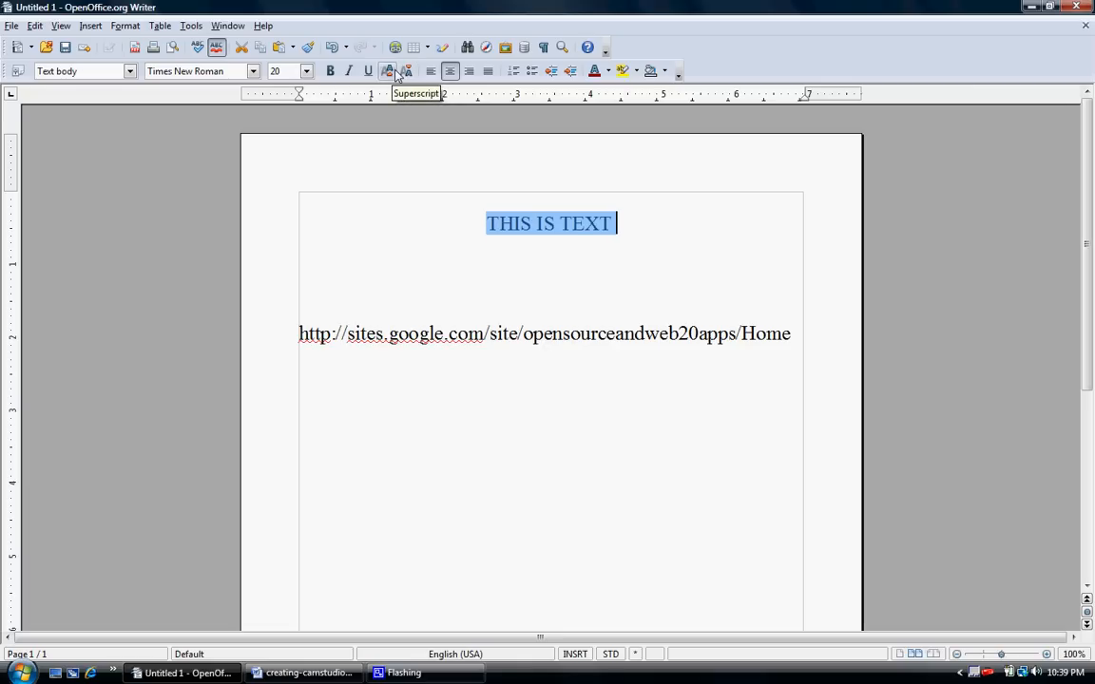
pyautogui.moveTo(506, 211)
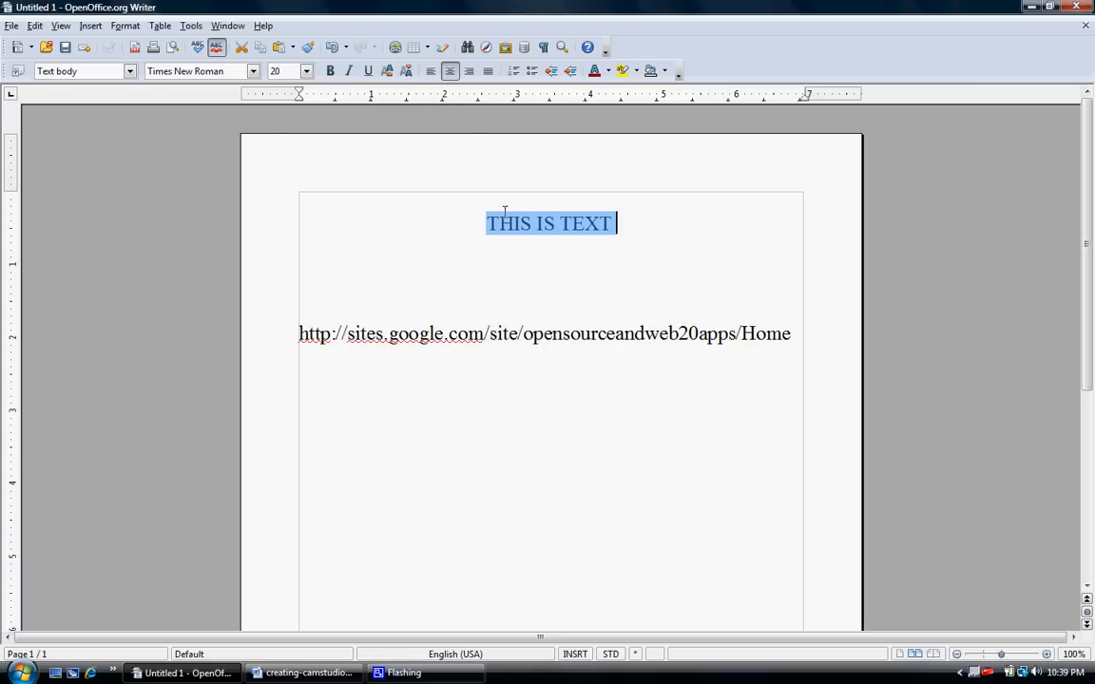
# Make the heading Superscript at 58% relative font size via Character > Position.
pyautogui.click(125, 27)
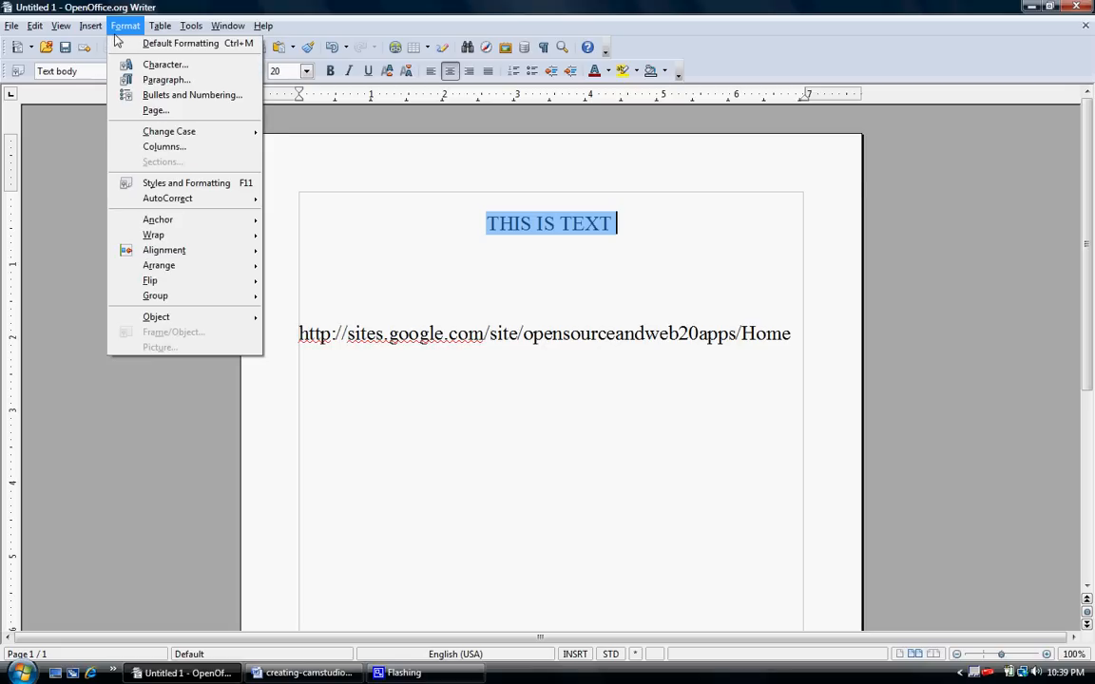
pyautogui.click(164, 65)
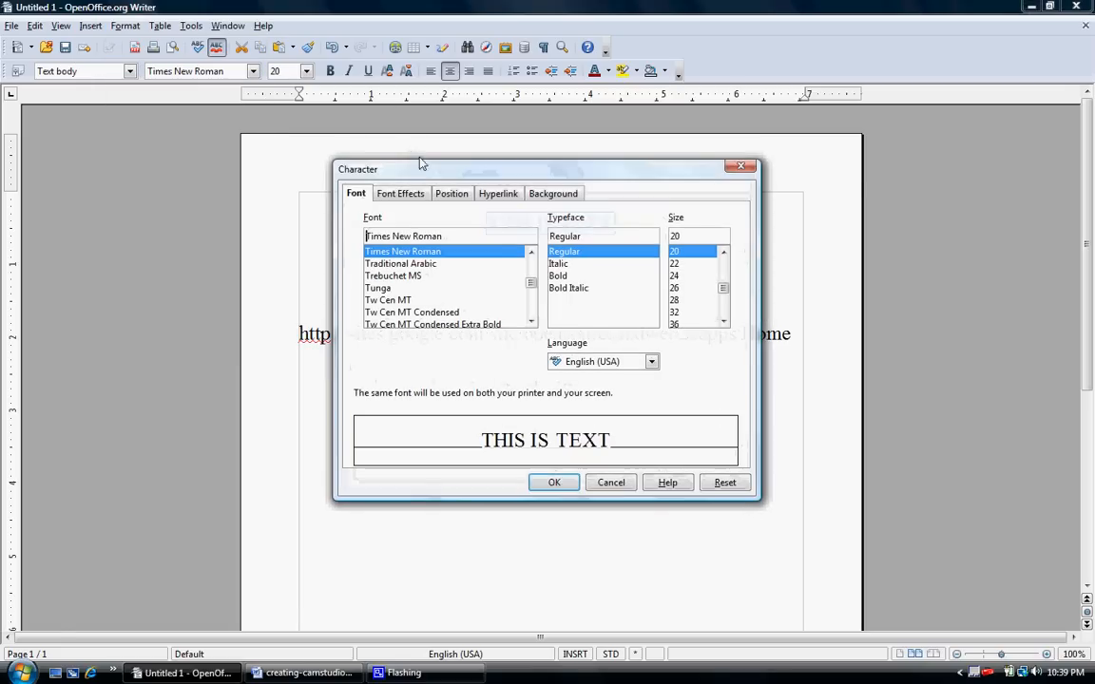
pyautogui.click(452, 194)
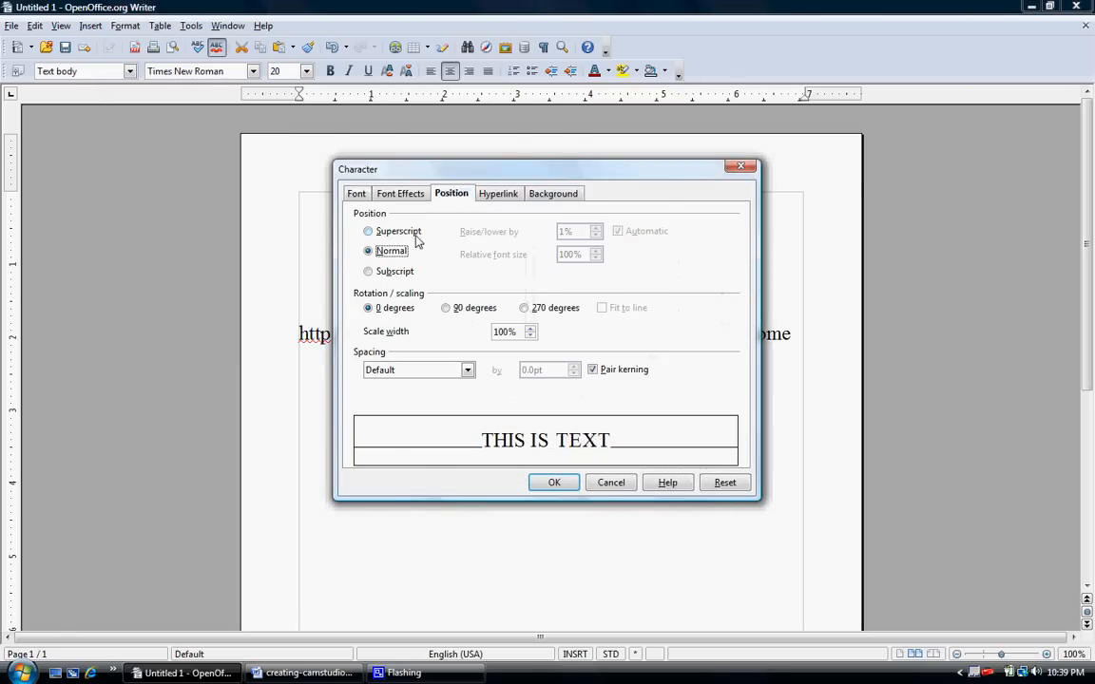
pyautogui.click(368, 232)
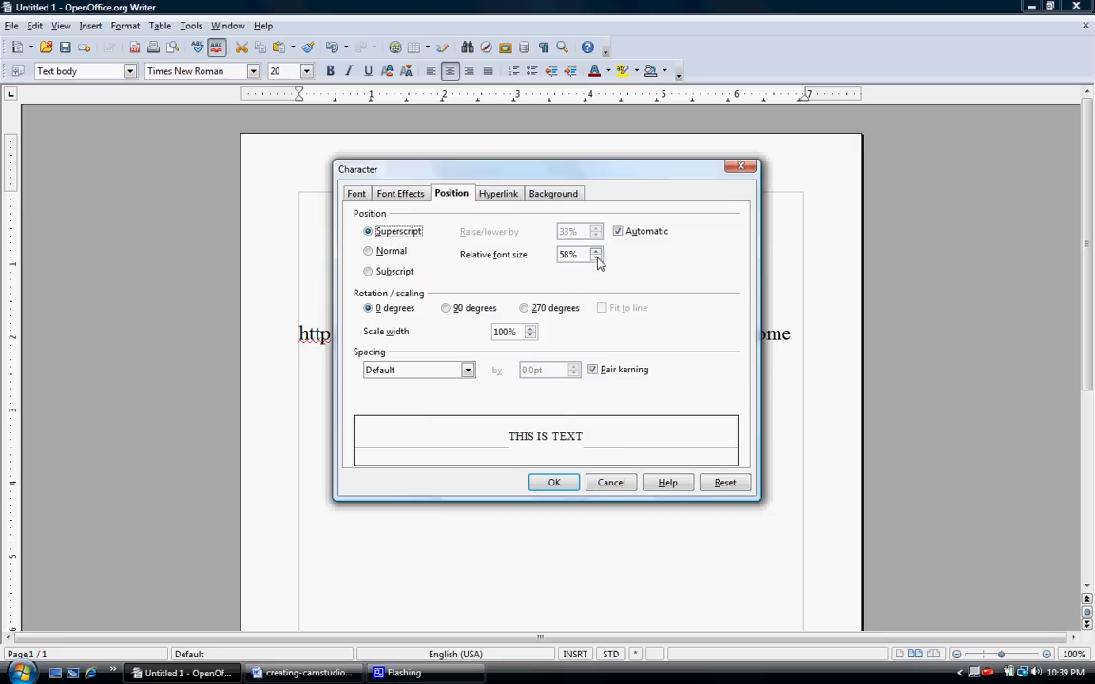
pyautogui.click(597, 259)
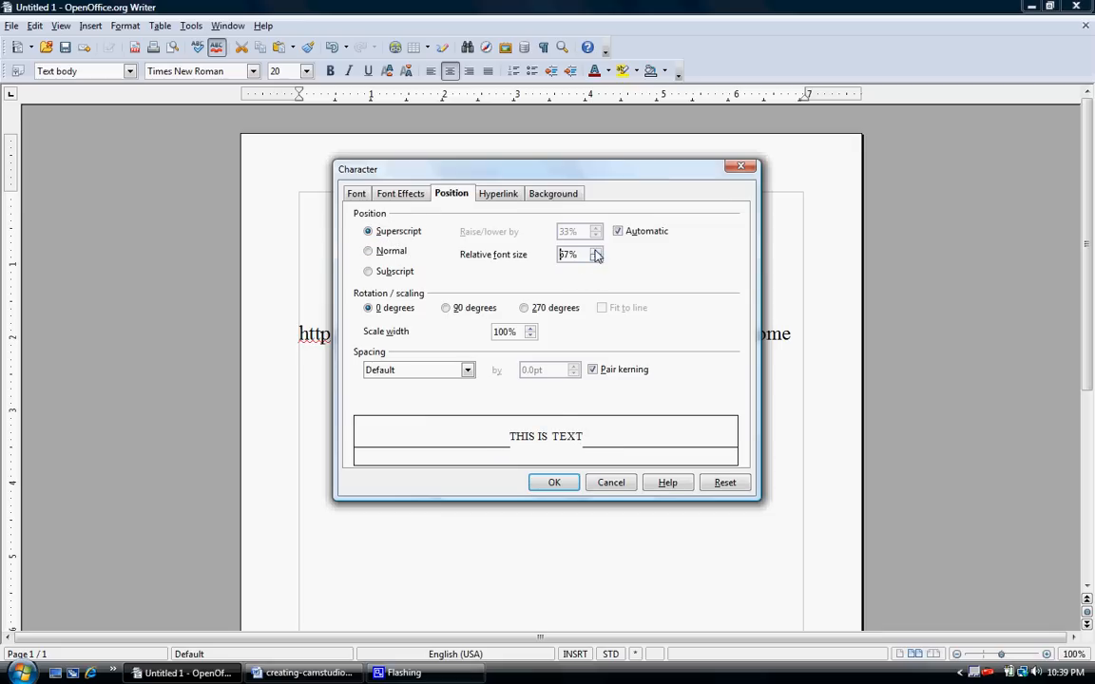
pyautogui.click(596, 251)
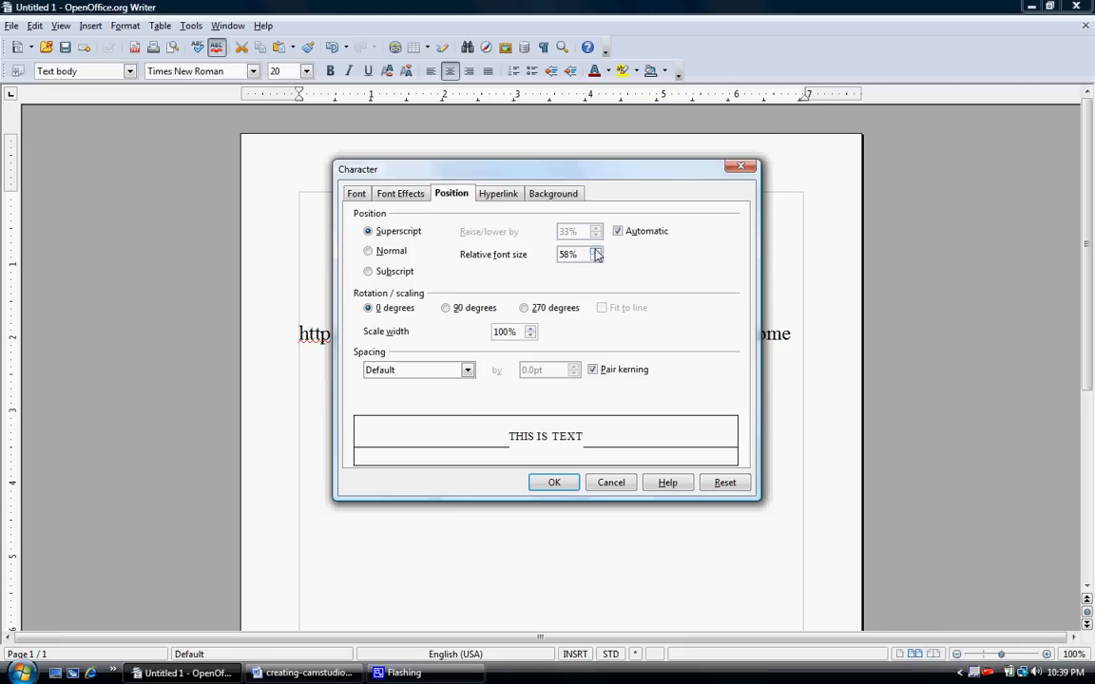
pyautogui.click(555, 483)
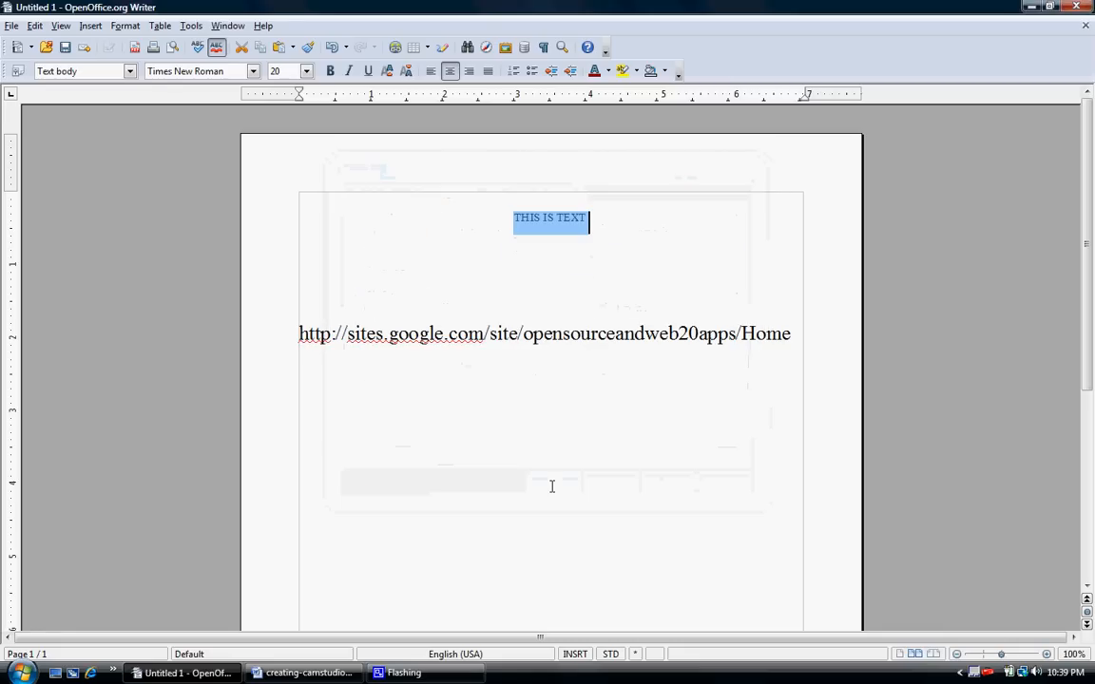